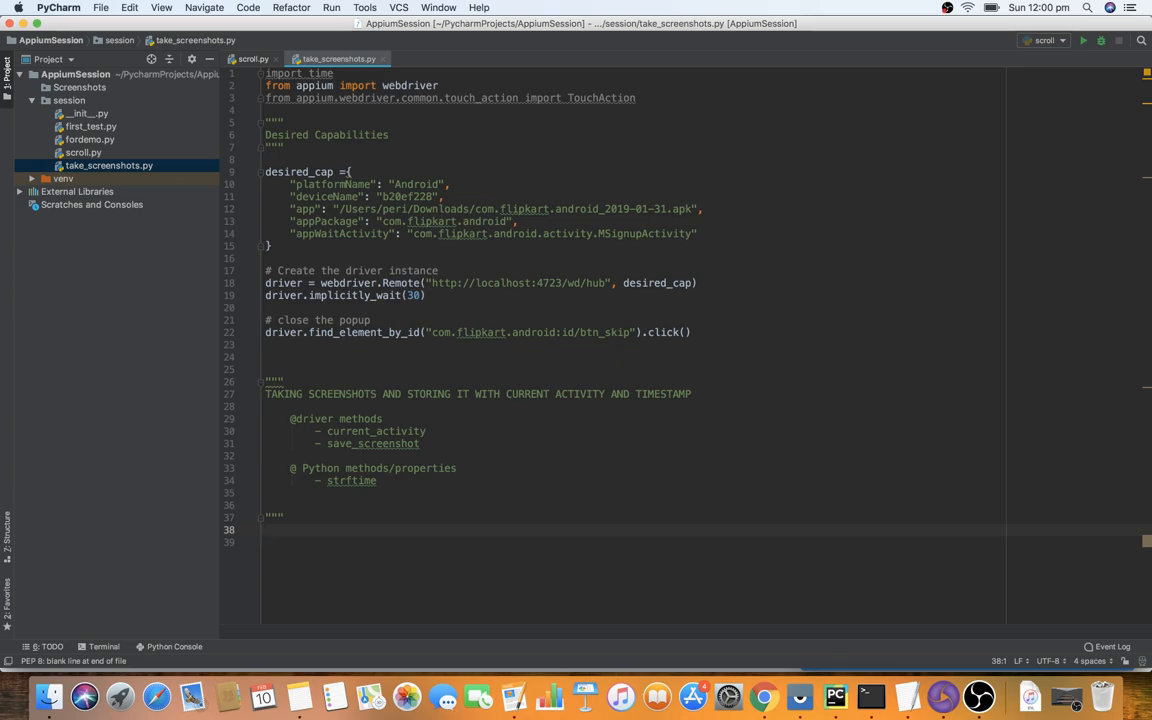
pyautogui.moveTo(293, 455)
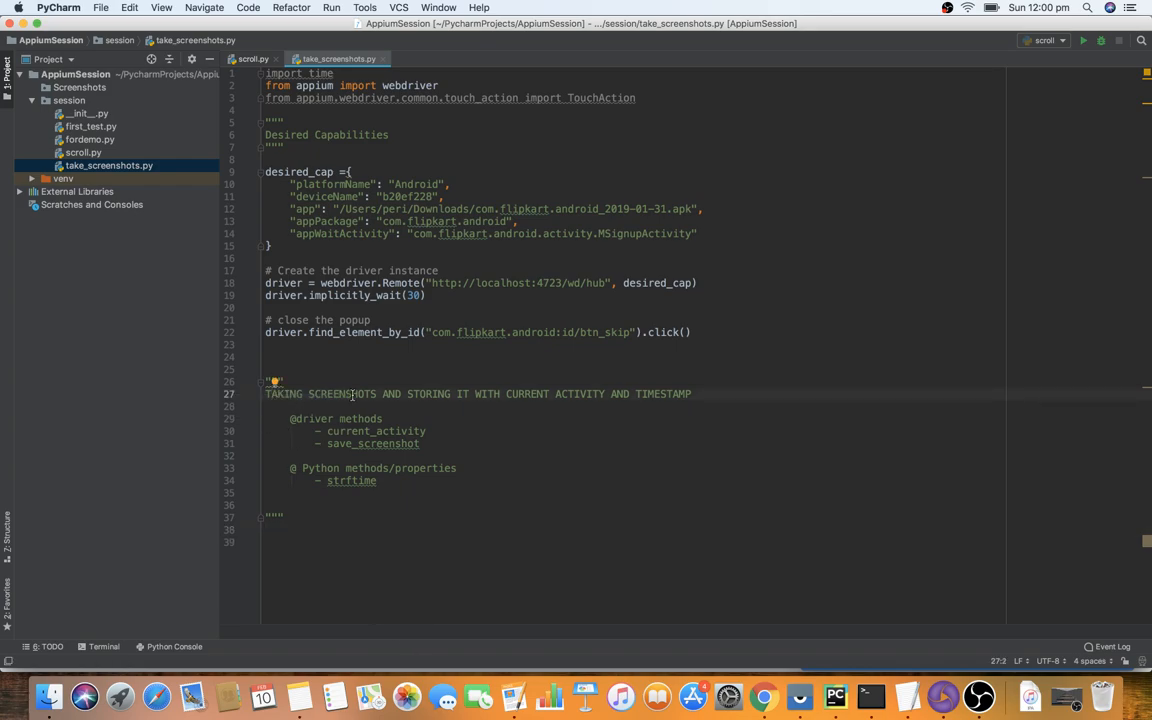
pyautogui.moveTo(603, 438)
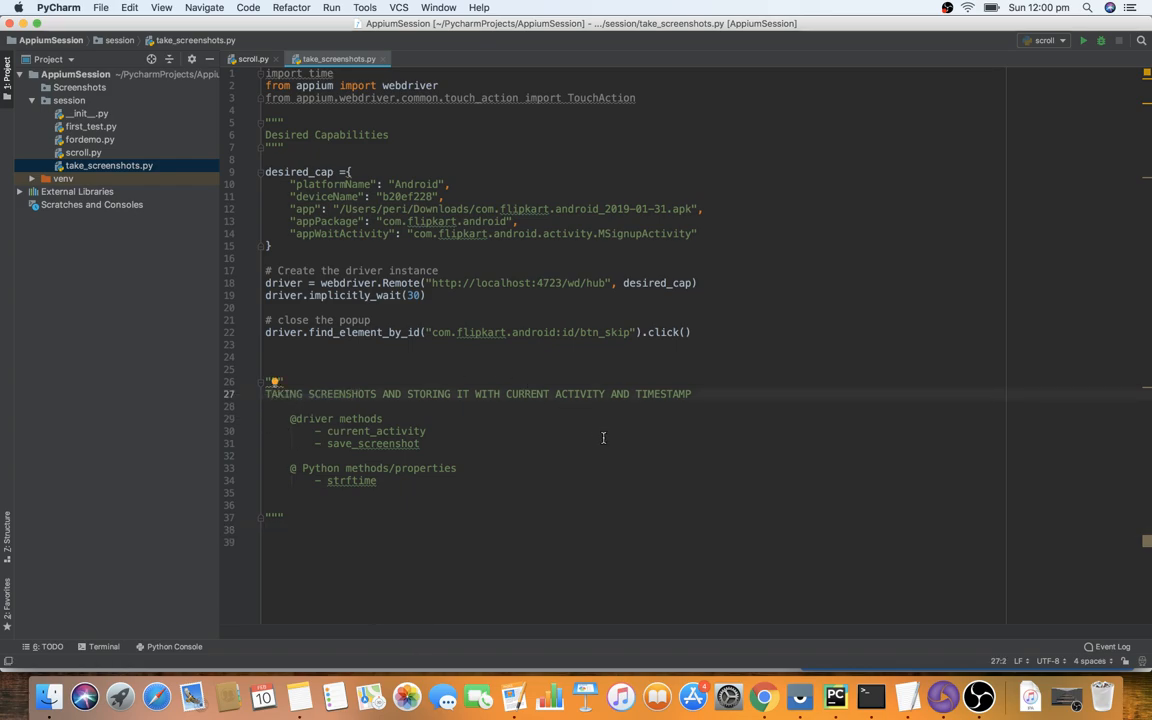
# Add a few blank lines after the closing docstring of take_screenshots.py
pyautogui.click(660, 393)
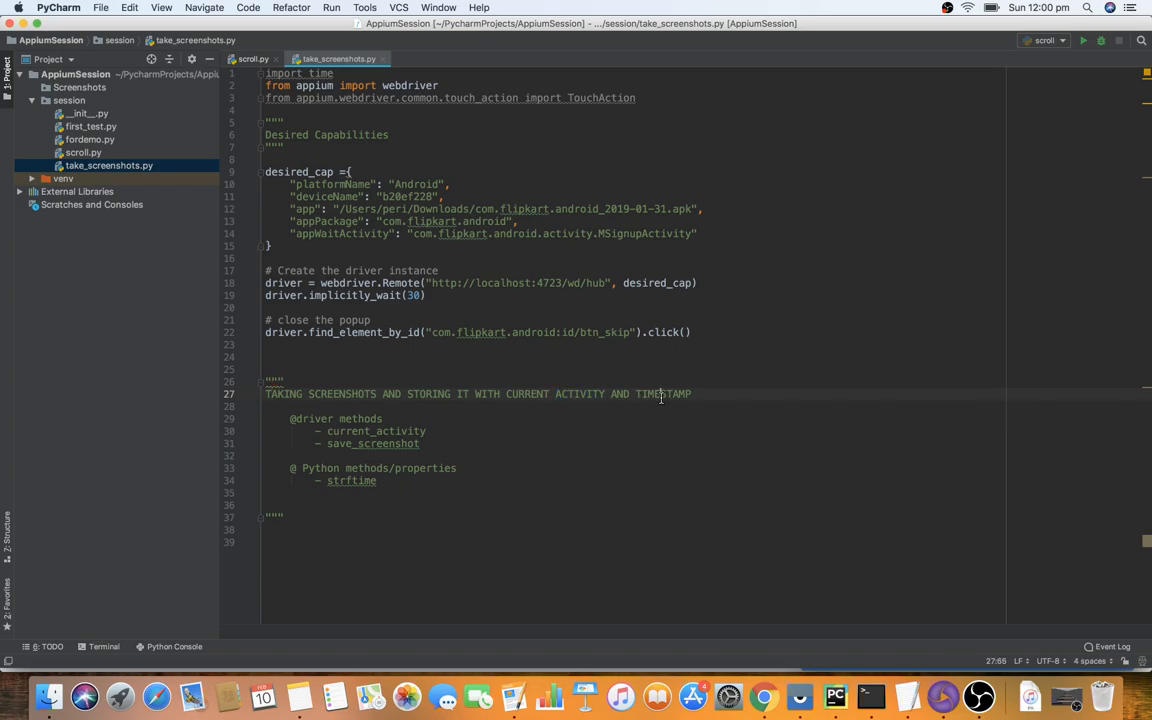
pyautogui.doubleClick(664, 393)
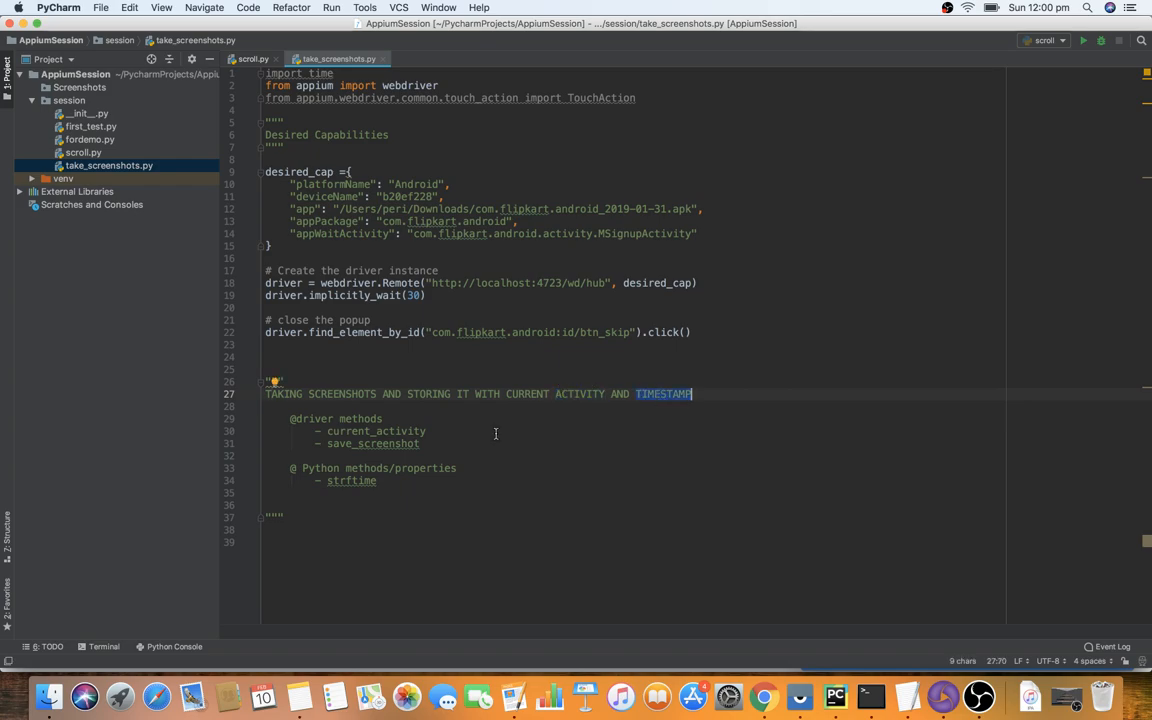
pyautogui.click(477, 443)
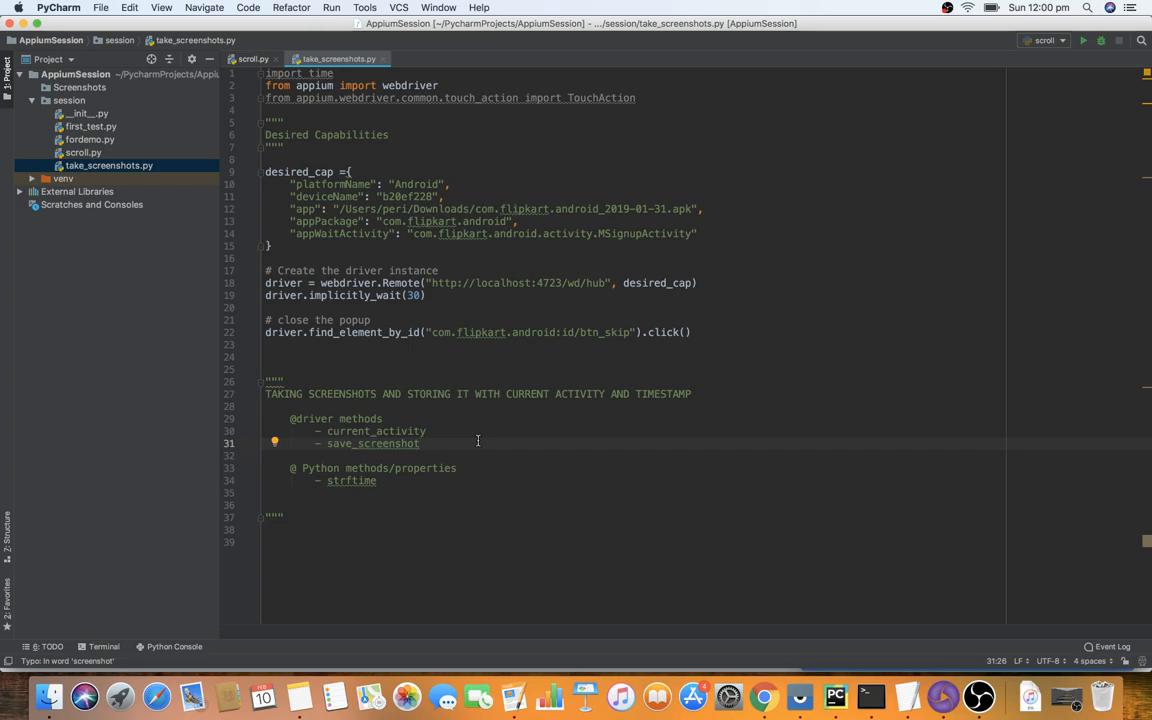
pyautogui.doubleClick(375, 431)
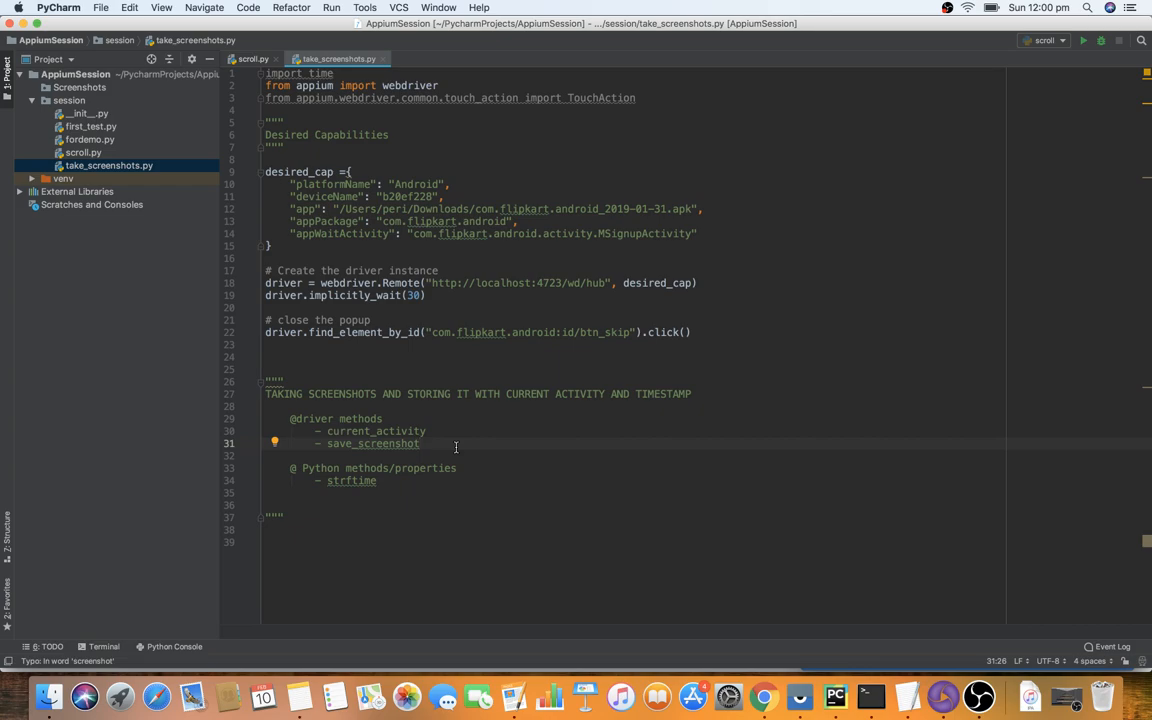
pyautogui.moveTo(408, 368)
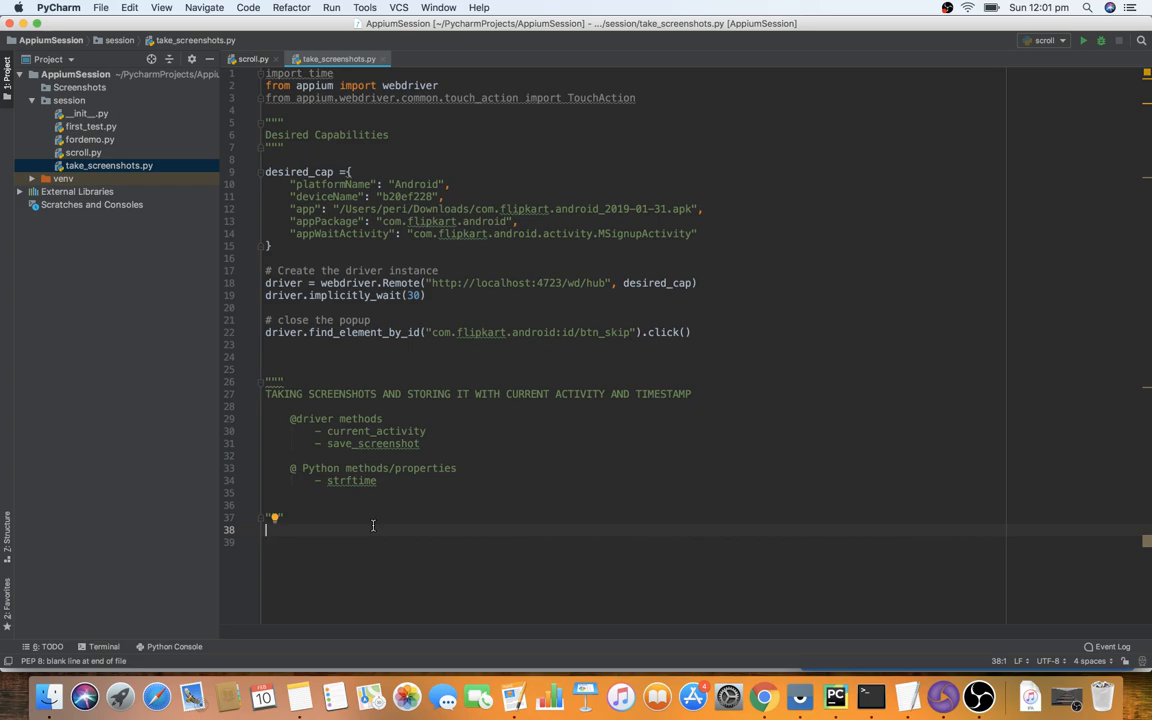
pyautogui.moveTo(342, 258)
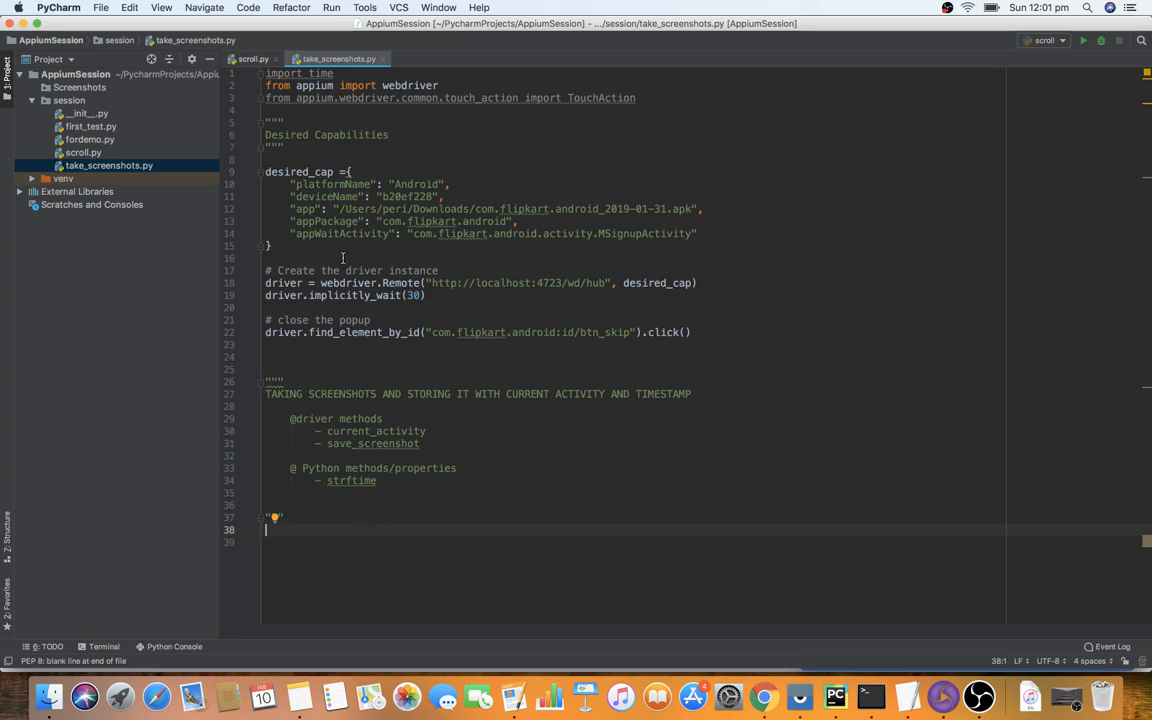
pyautogui.click(79, 87)
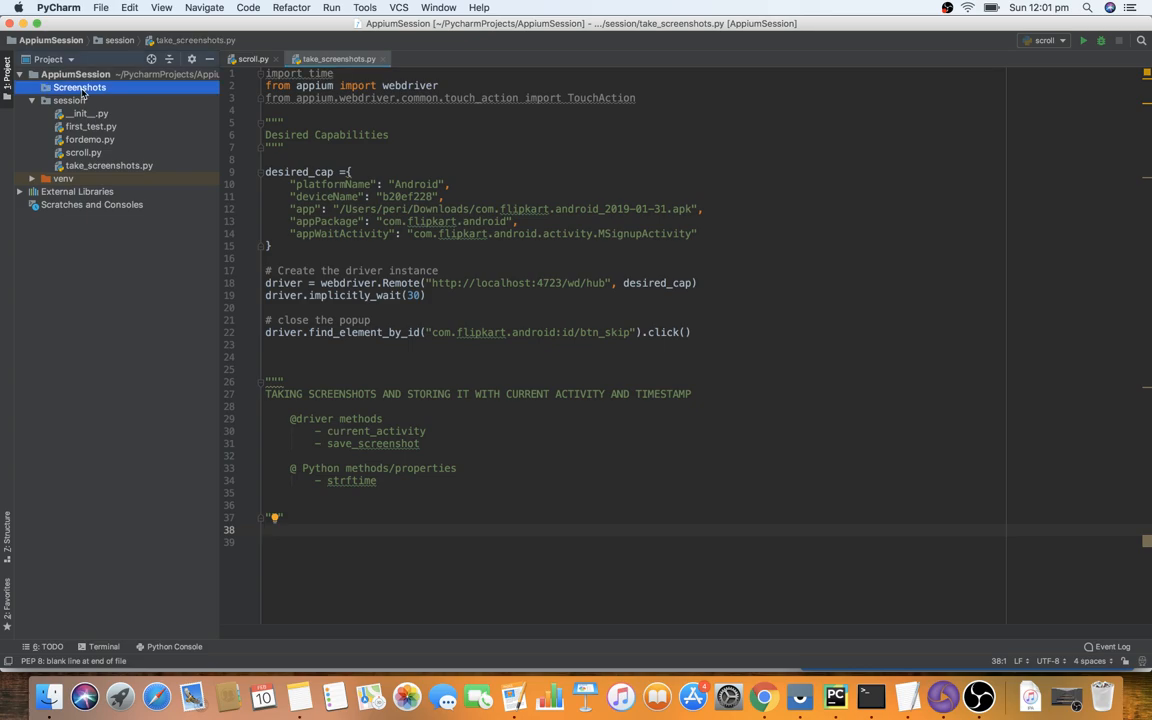
pyautogui.click(79, 87)
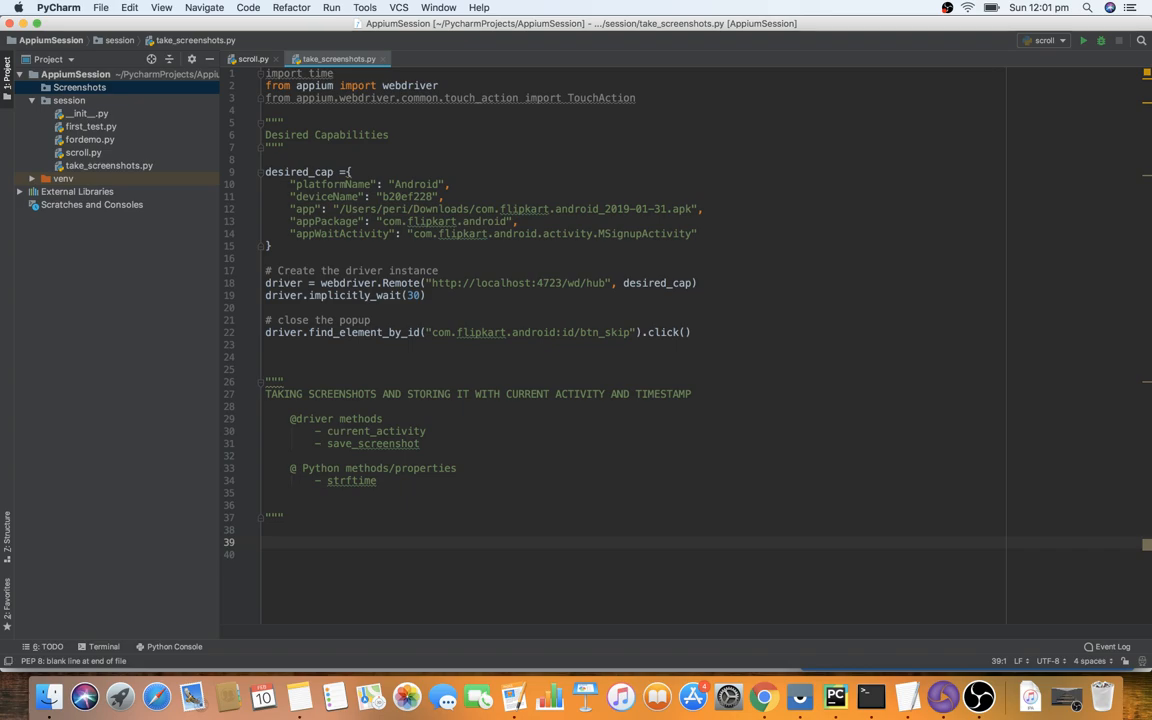
pyautogui.click(375, 431)
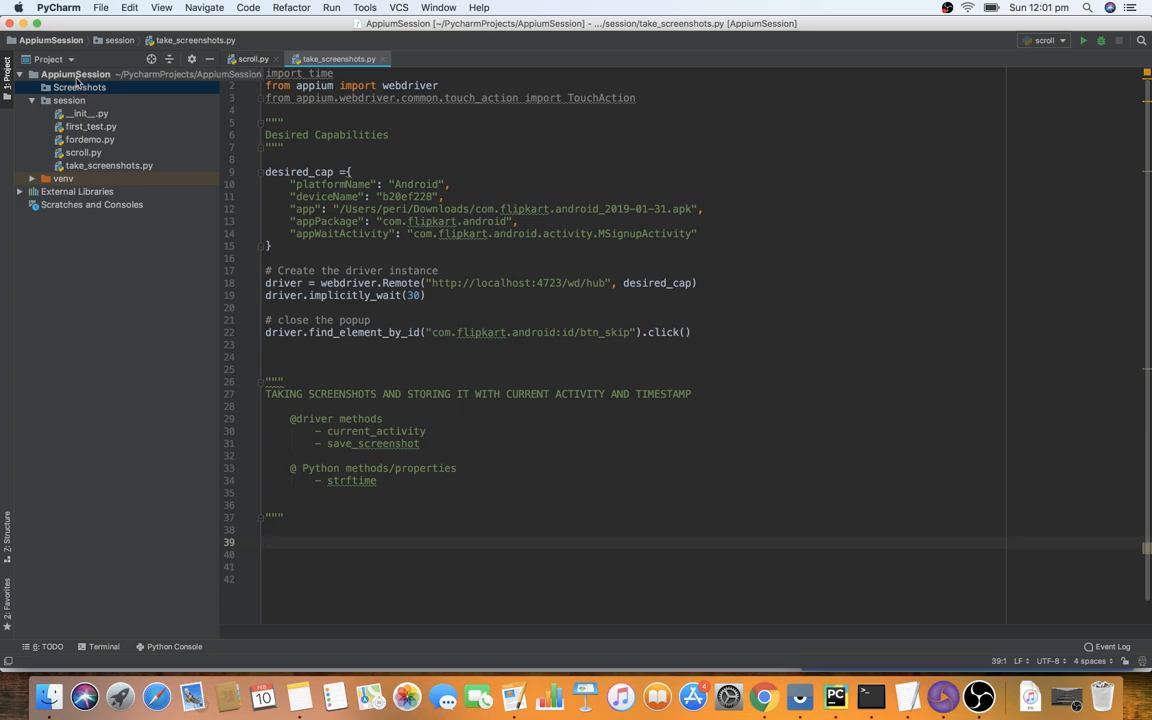
# Create the new Python file screenshotDemo.py in the session package
pyautogui.rightClick(68, 100)
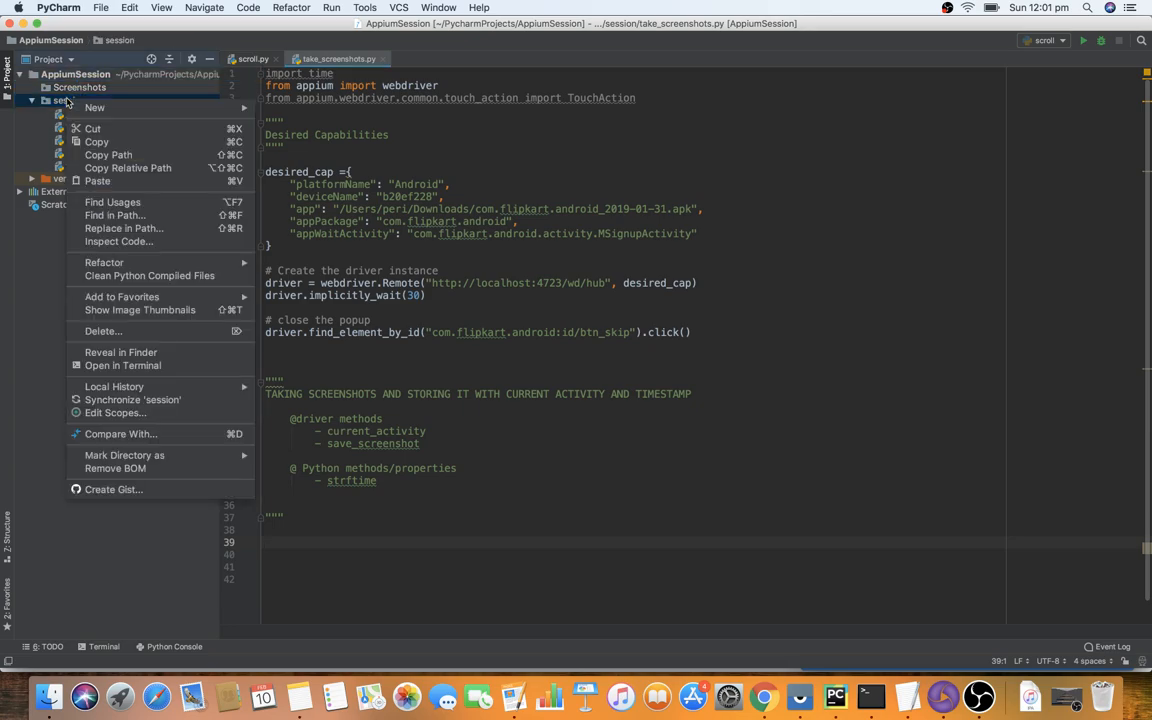
pyautogui.moveTo(95, 107)
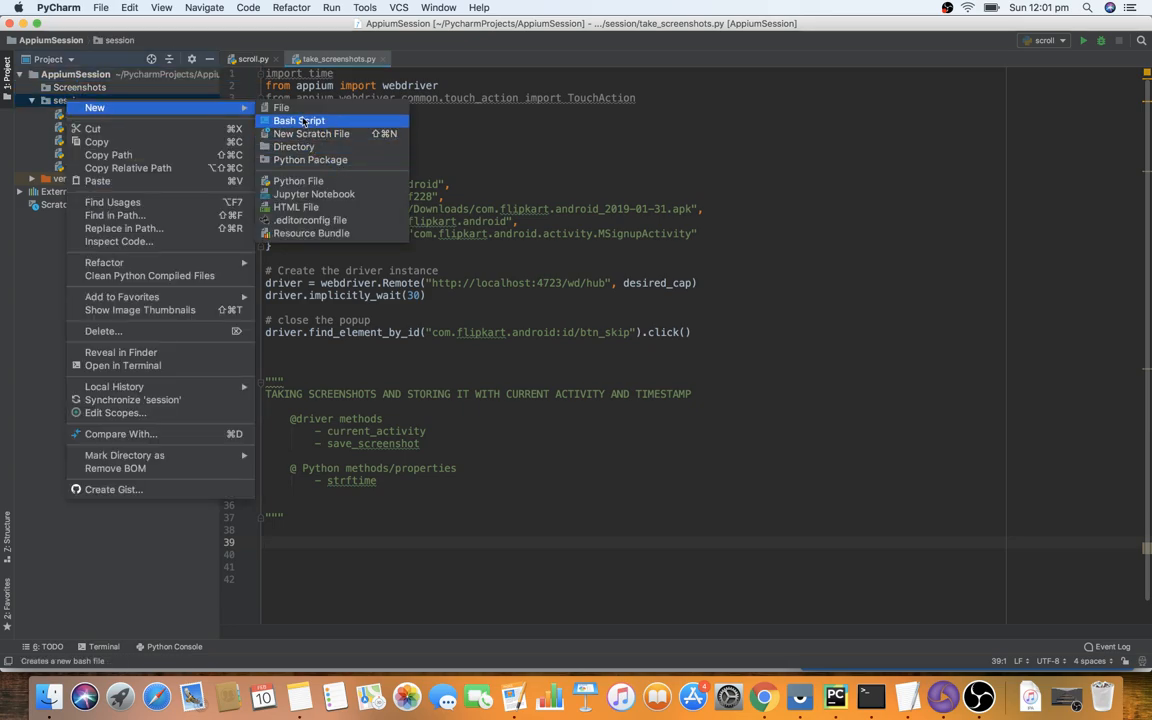
pyautogui.click(298, 181)
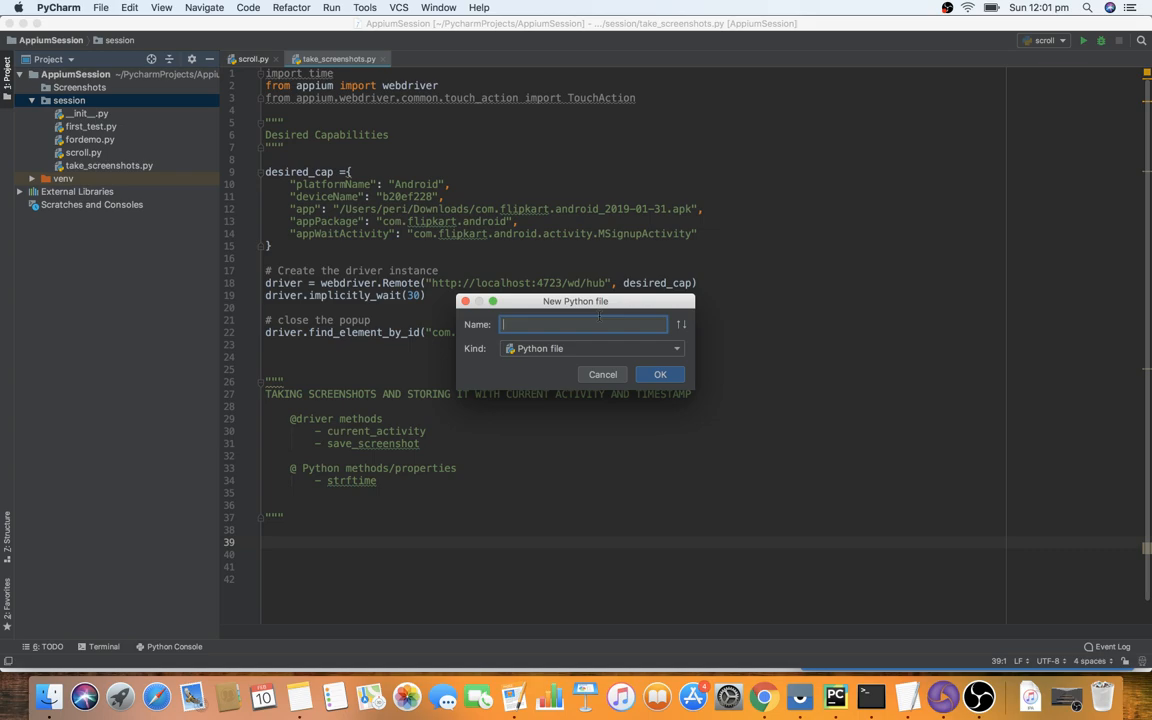
pyautogui.write('takeScr')
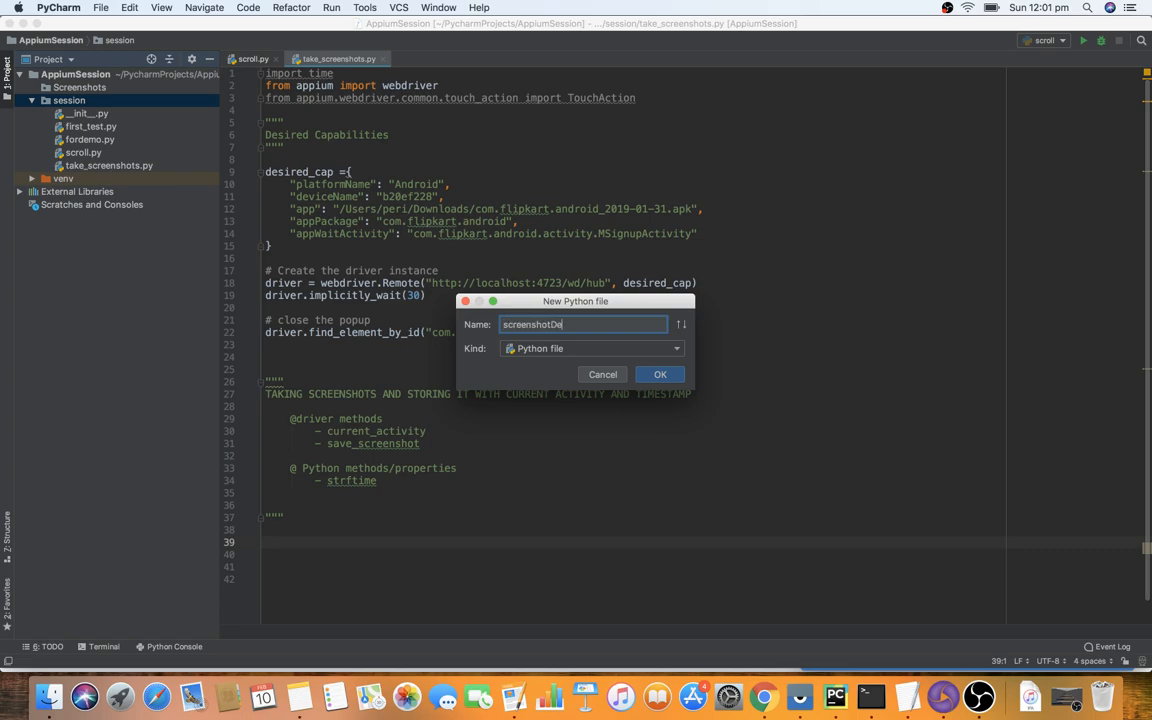
pyautogui.write('mo')
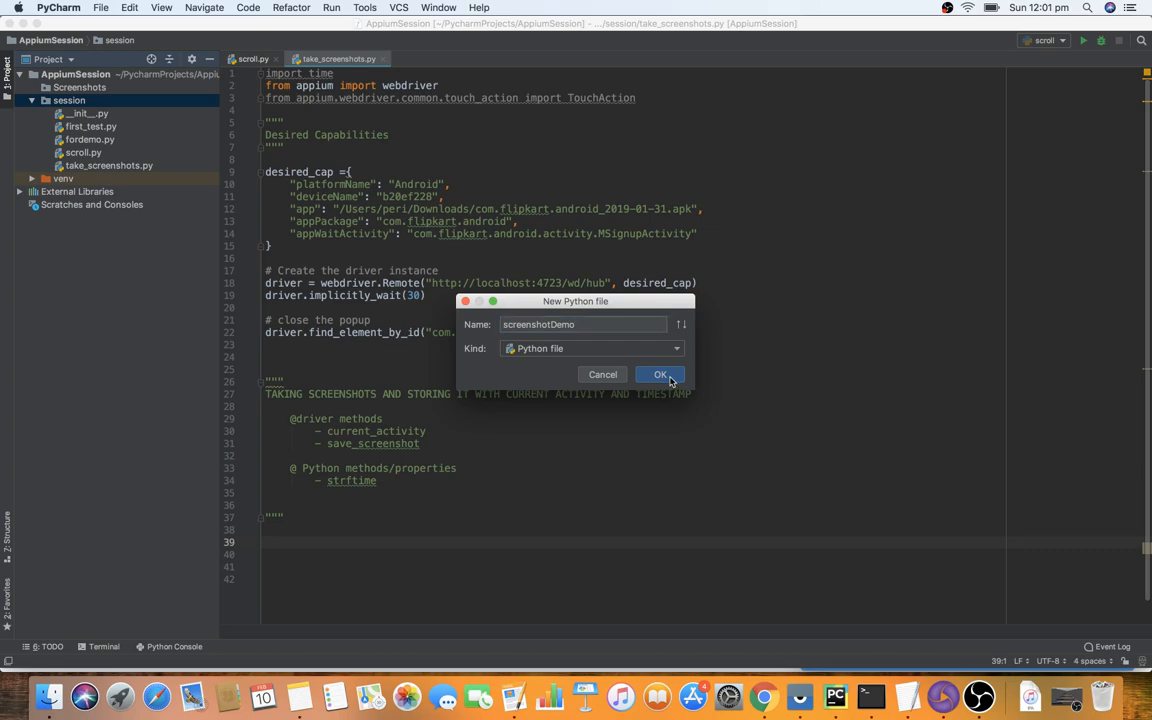
pyautogui.click(660, 374)
pyautogui.write('print(')
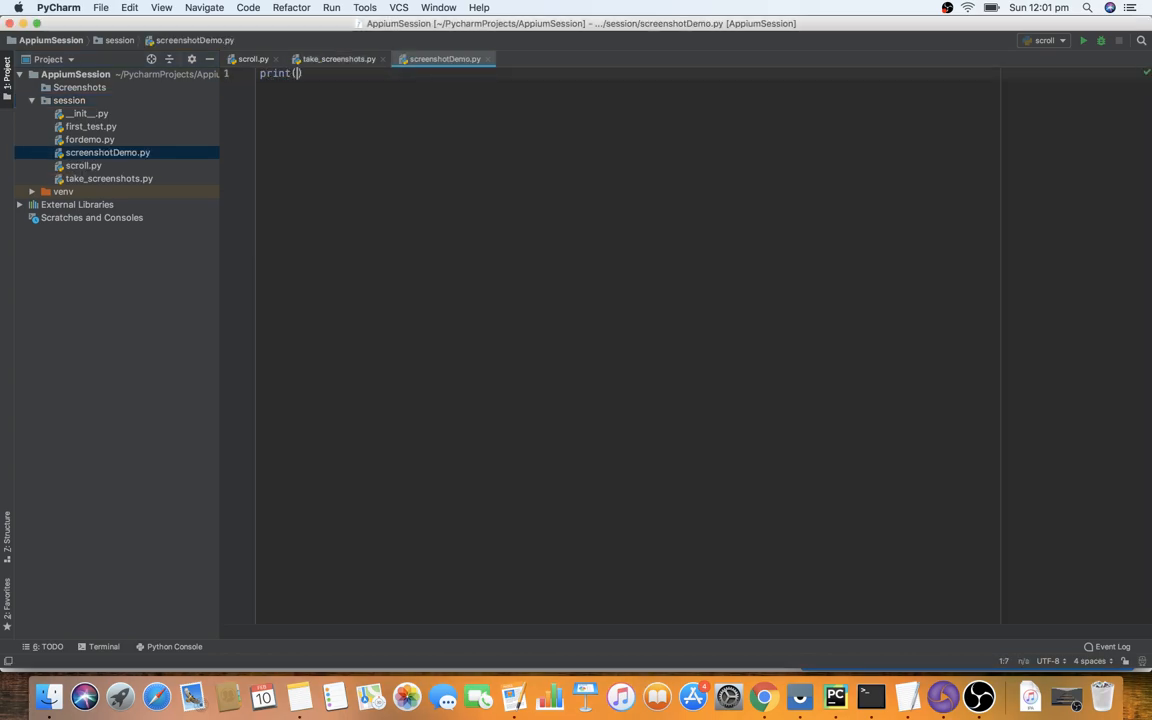
# Import time and print time.strftime("%Y_%m_%d_%H%M%S") in screenshotDemo.py
pyautogui.write('time')
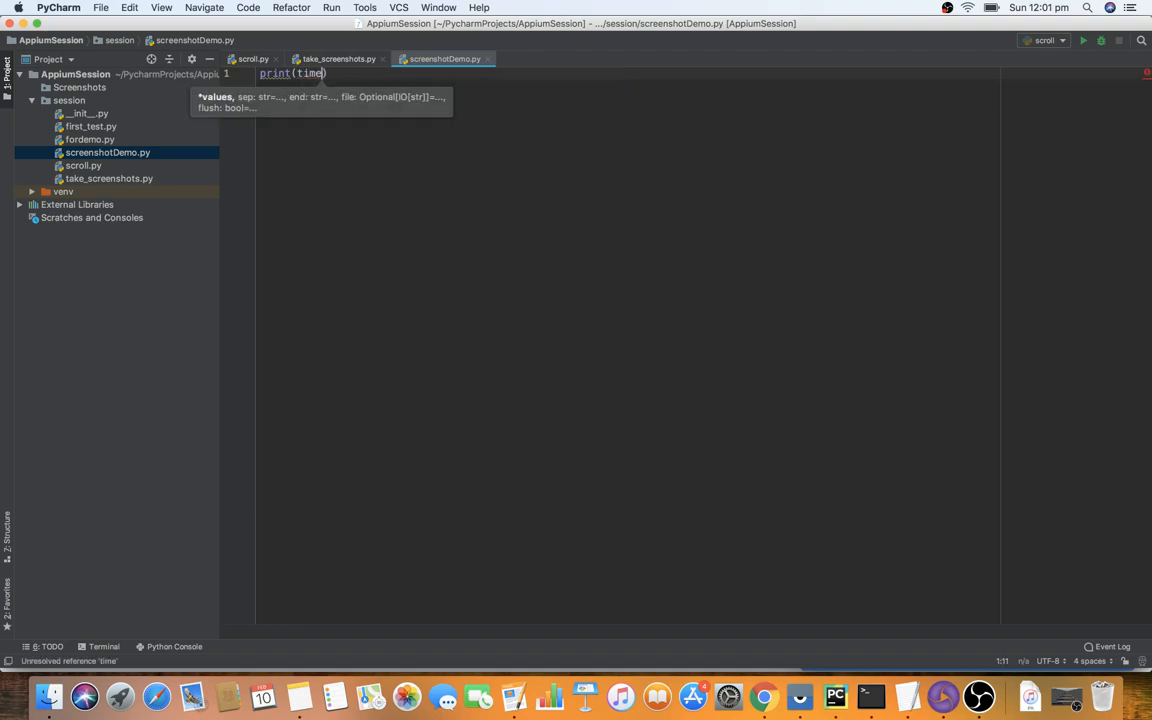
pyautogui.write('.s')
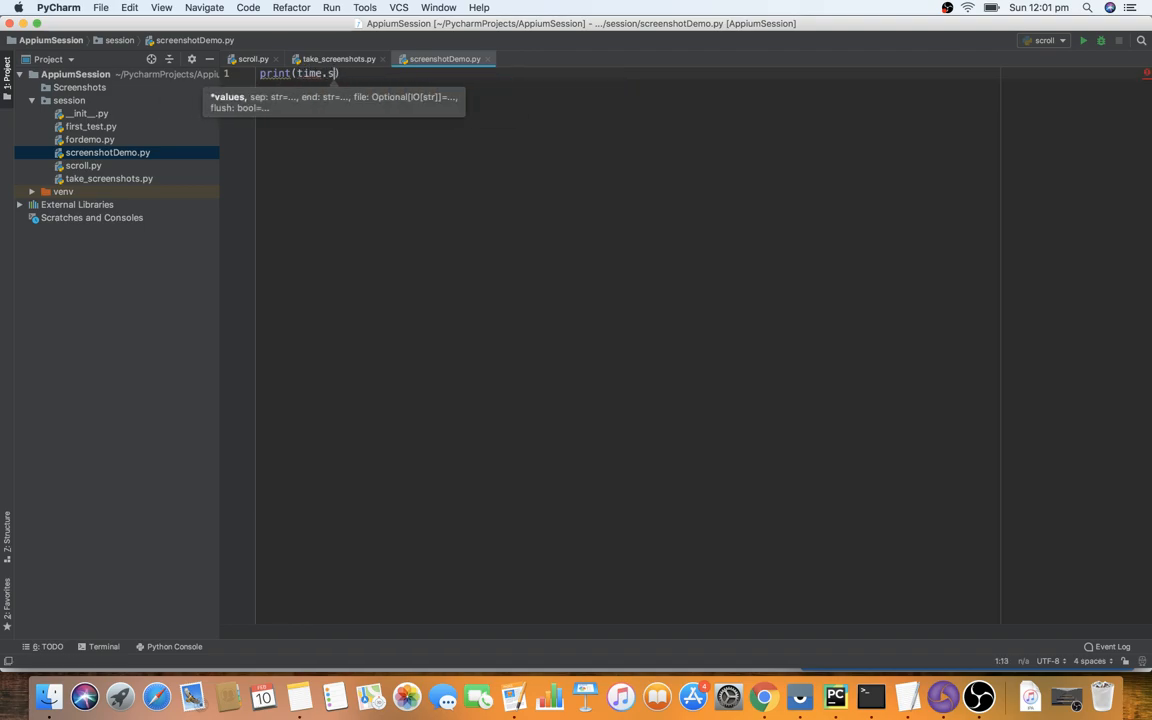
pyautogui.press('Backspace')
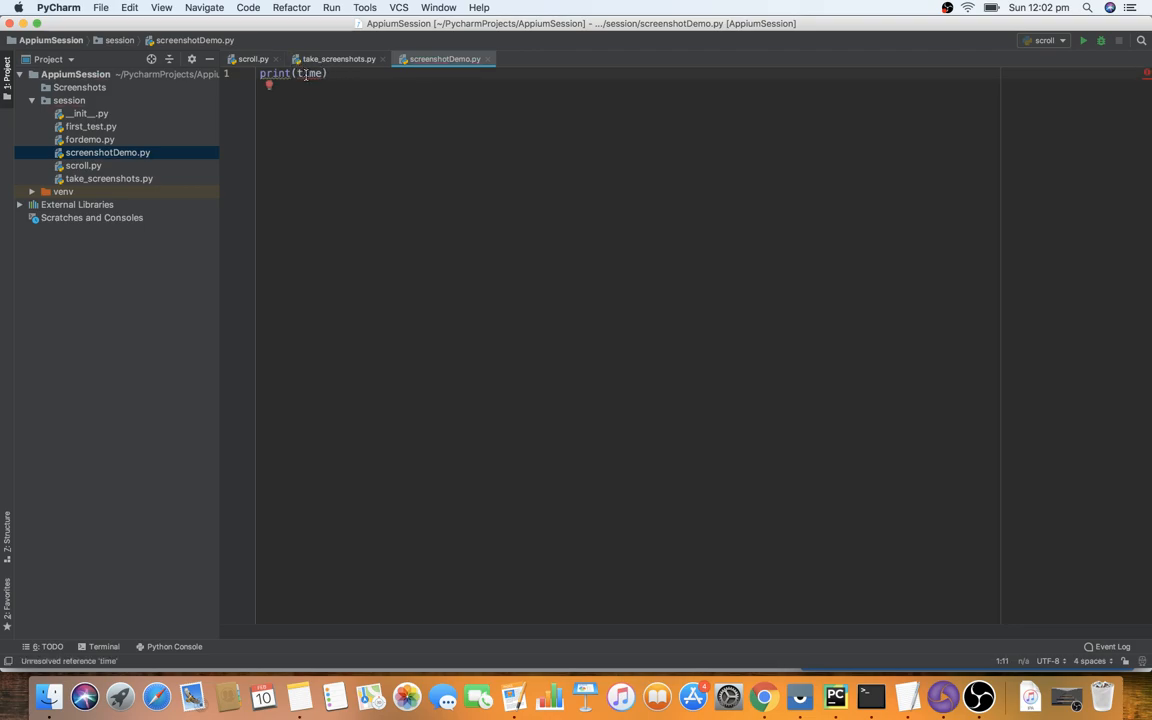
pyautogui.click(273, 84)
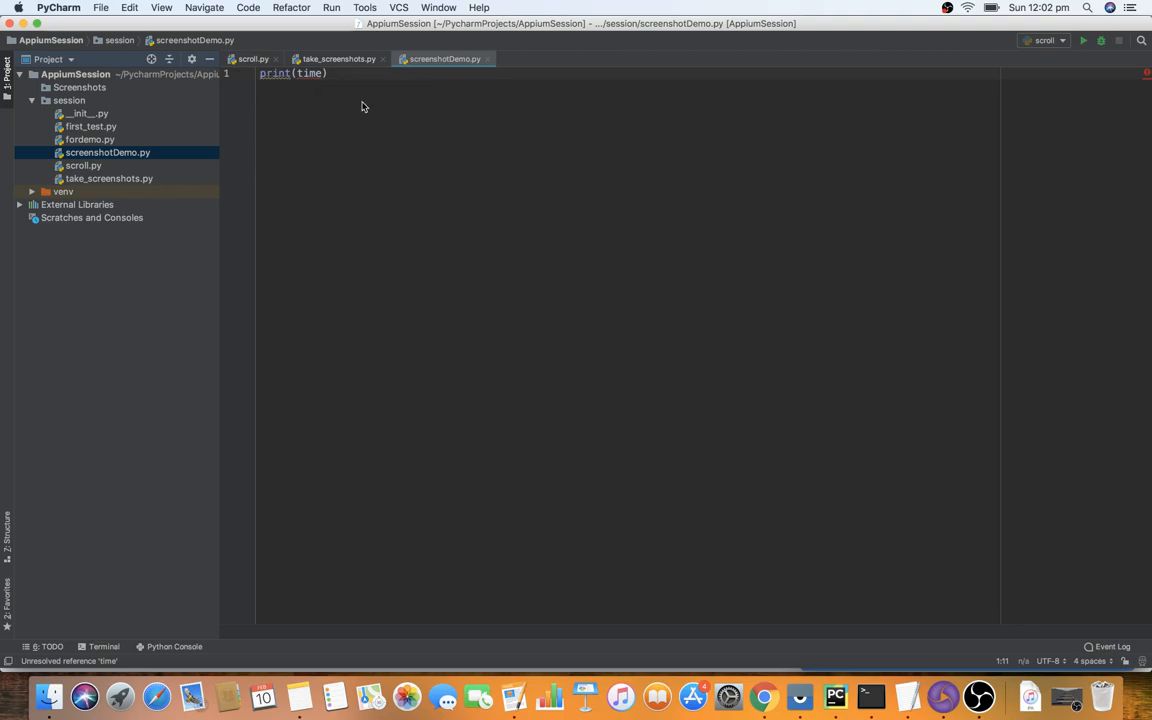
pyautogui.write('import time')
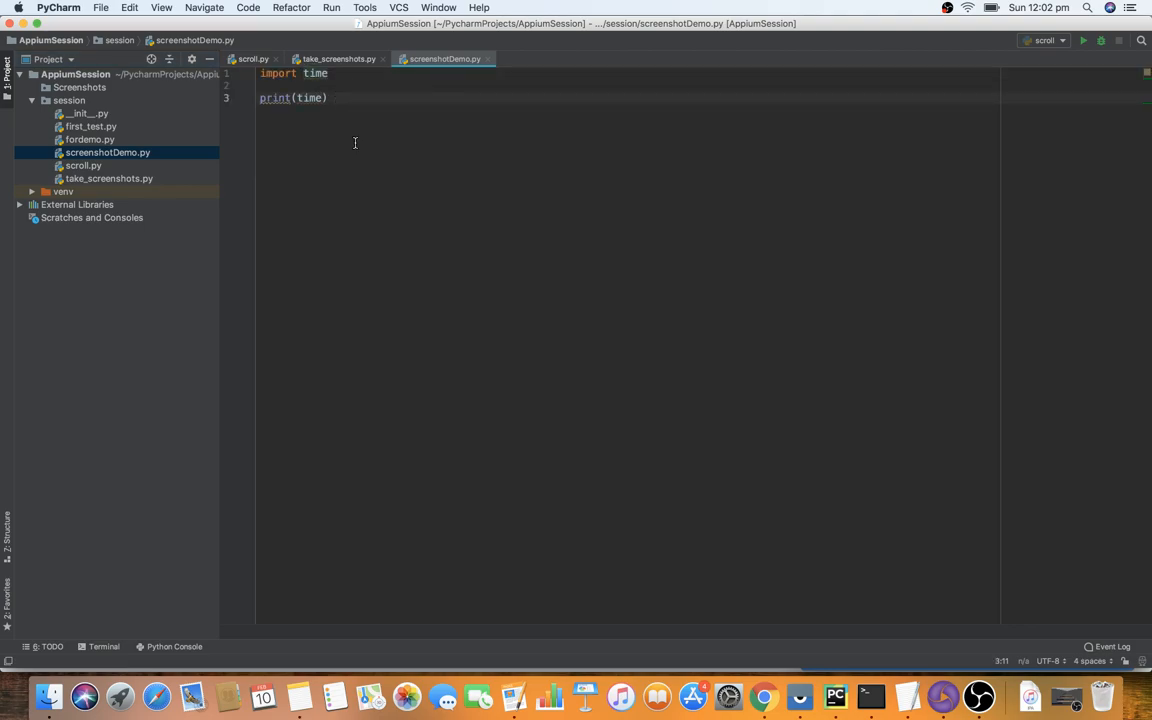
pyautogui.write('.strftime(')
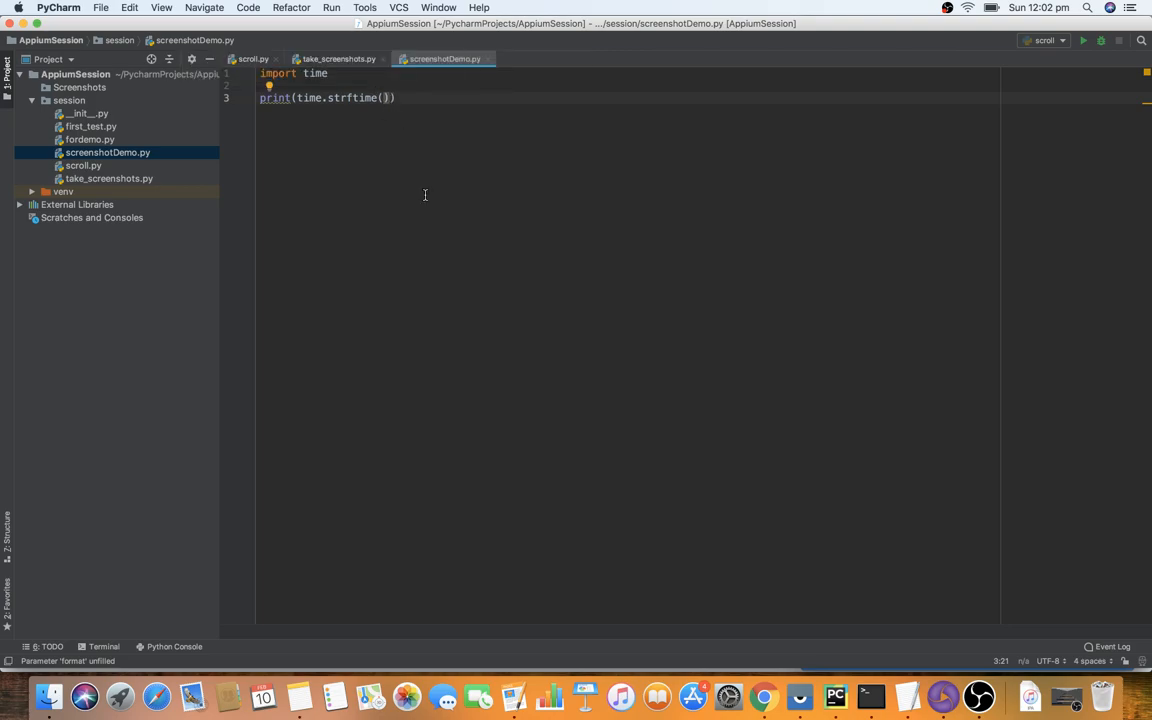
pyautogui.write("'")
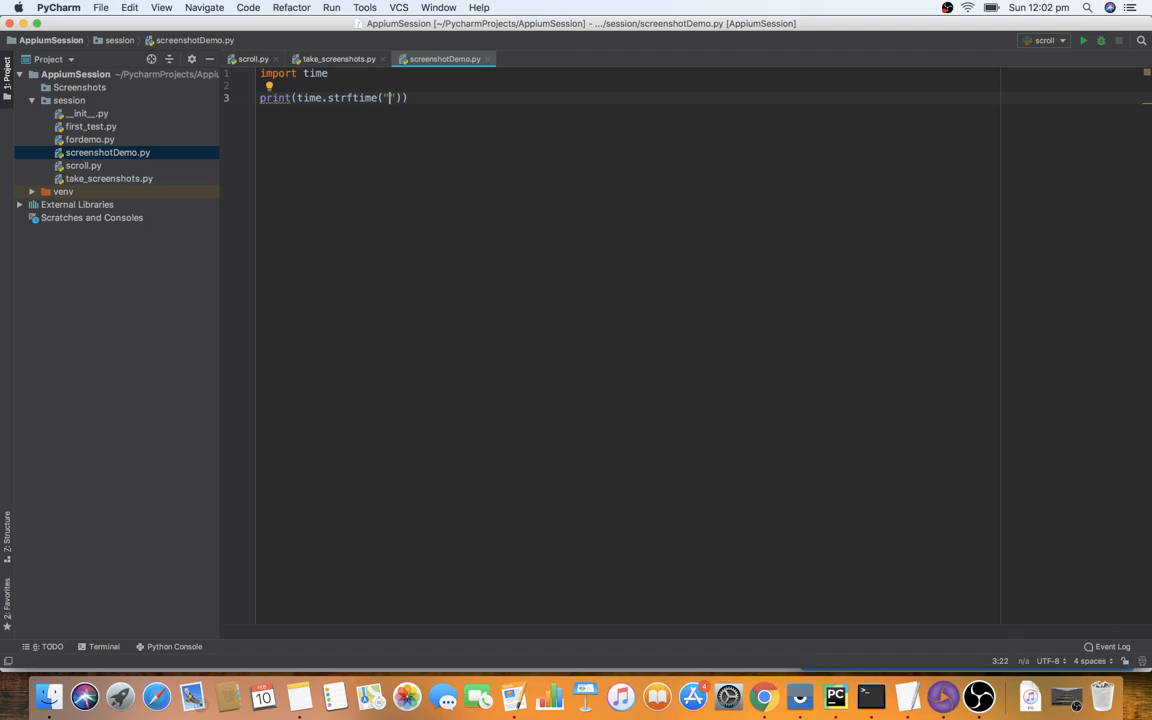
pyautogui.write('%Y')
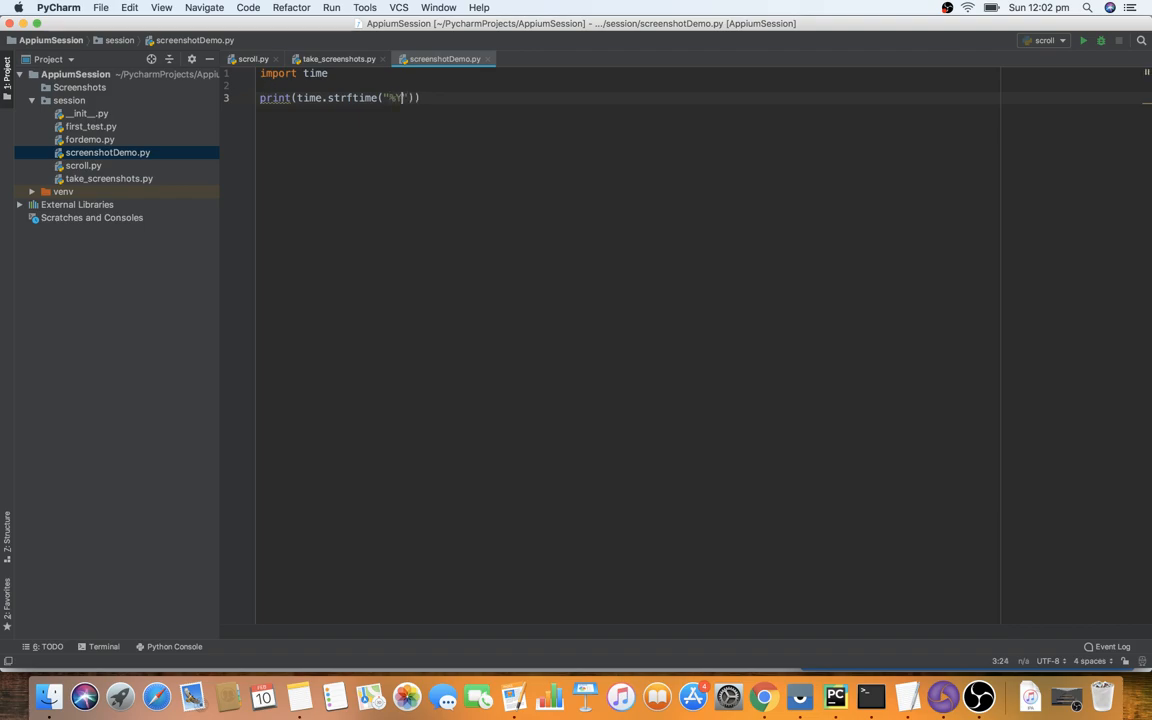
pyautogui.write('%Y')
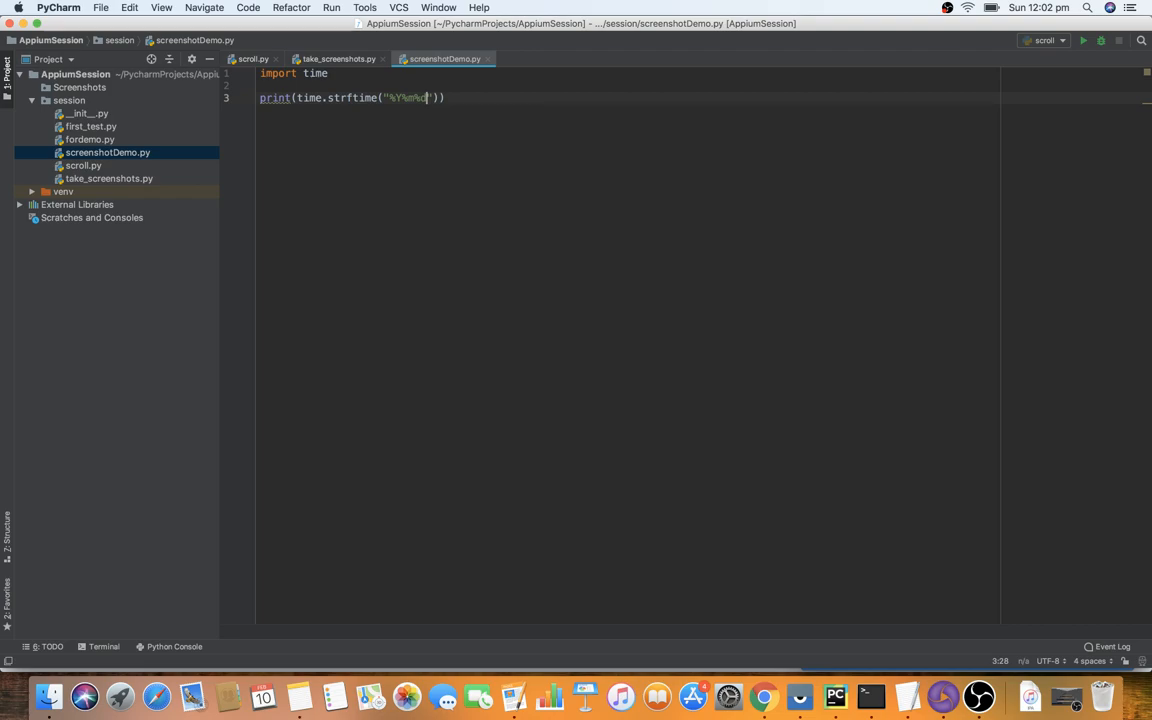
pyautogui.write('%d')
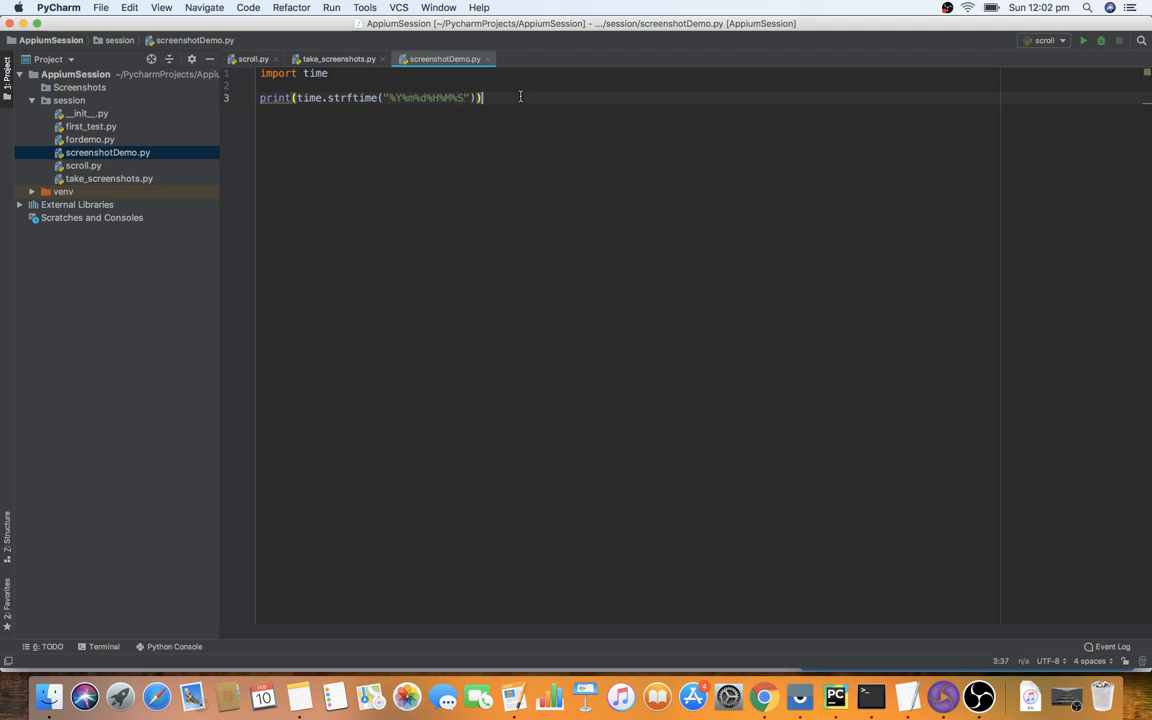
pyautogui.moveTo(403, 121)
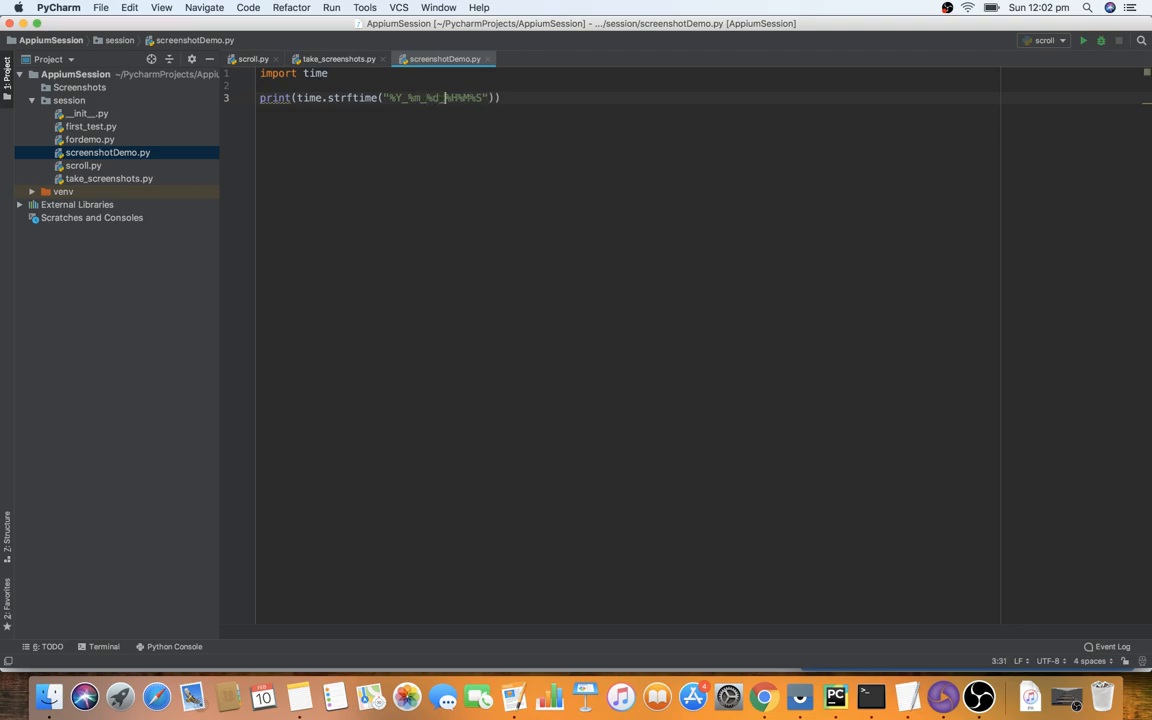
# Run screenshotDemo to print 2019_02_10_120251, then switch to take_screenshots.py
pyautogui.rightClick(445, 97)
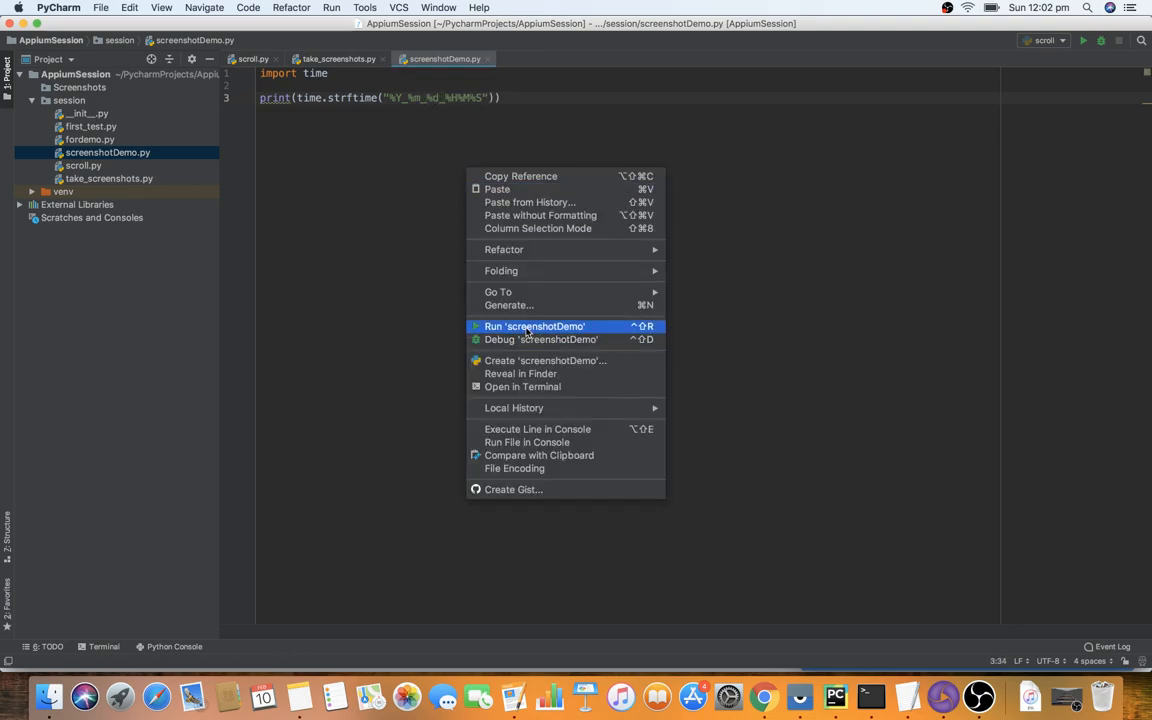
pyautogui.click(534, 326)
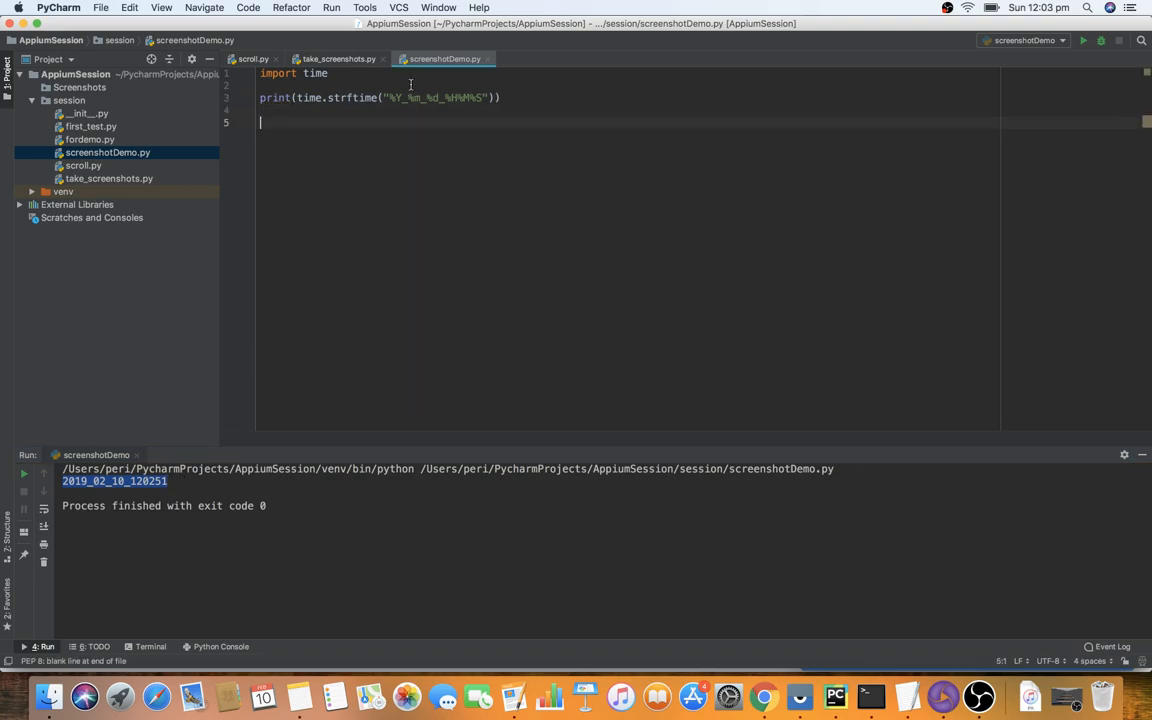
pyautogui.click(337, 58)
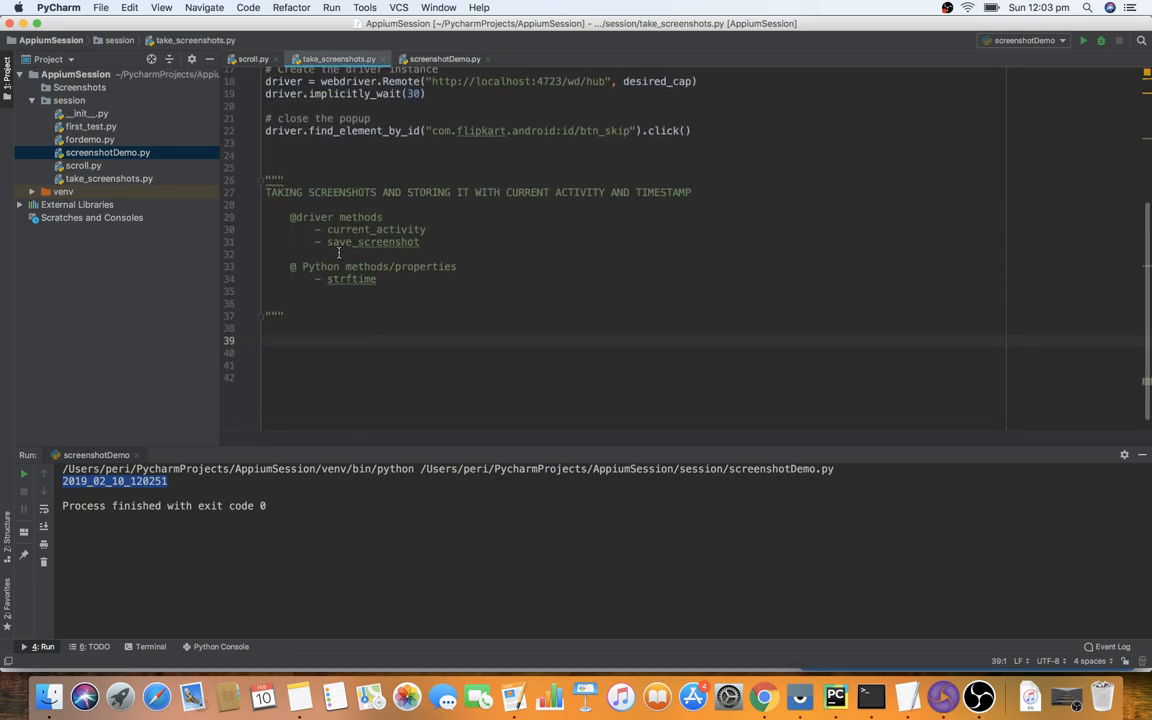
pyautogui.moveTo(497, 305)
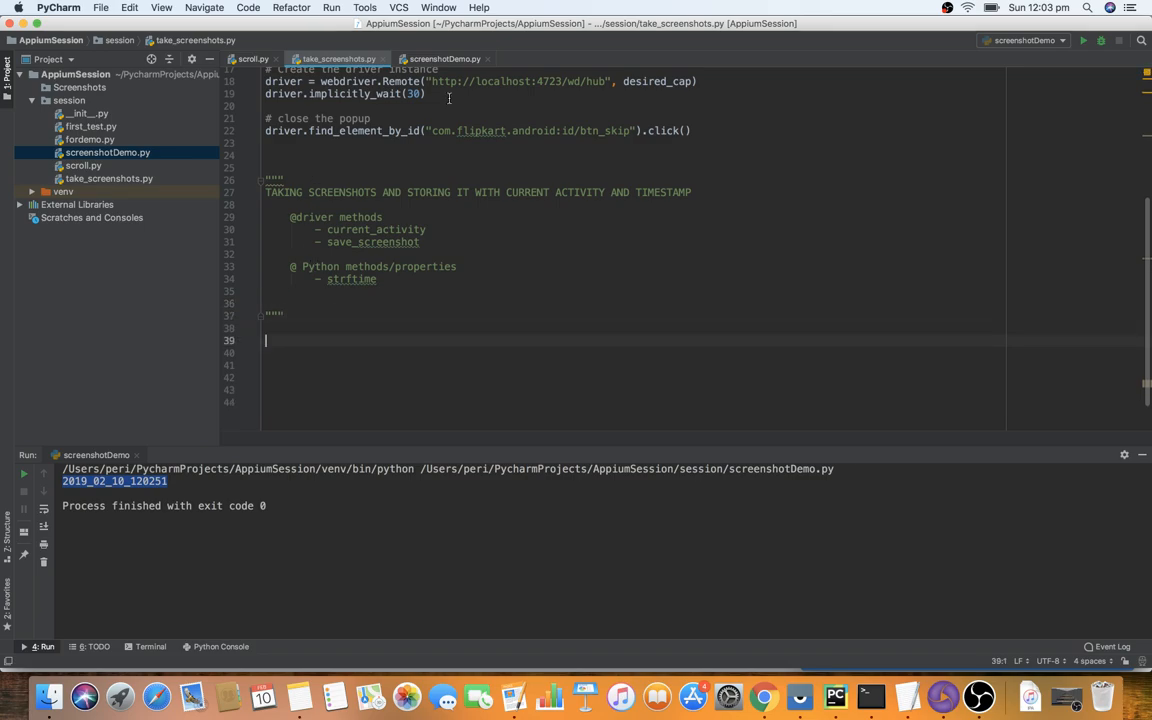
# Copy the strftime expression from screenshotDemo and store it as ts in take_screenshots.py
pyautogui.click(445, 58)
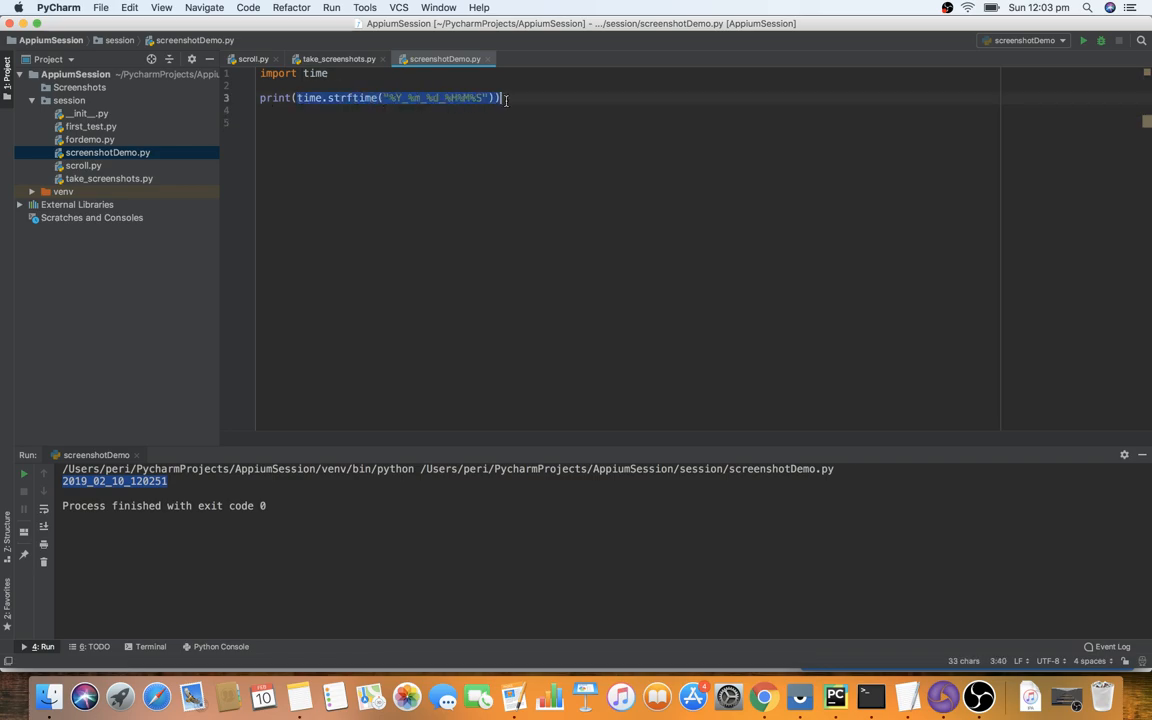
pyautogui.press('backspace')
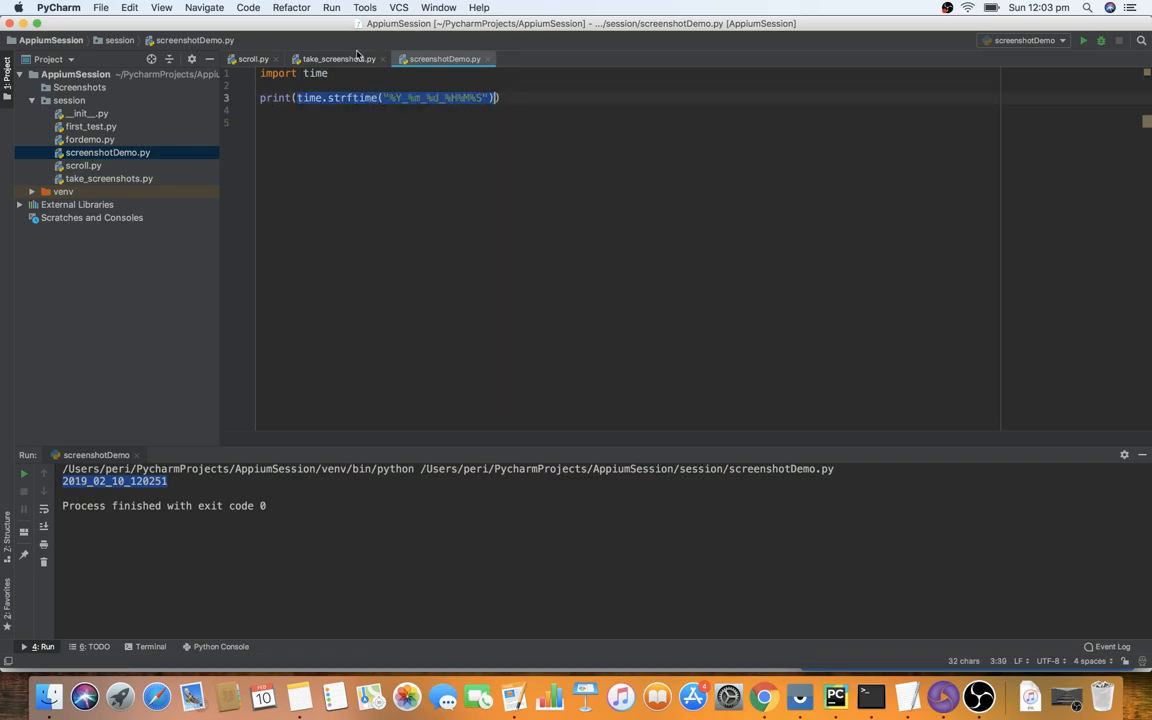
pyautogui.click(337, 58)
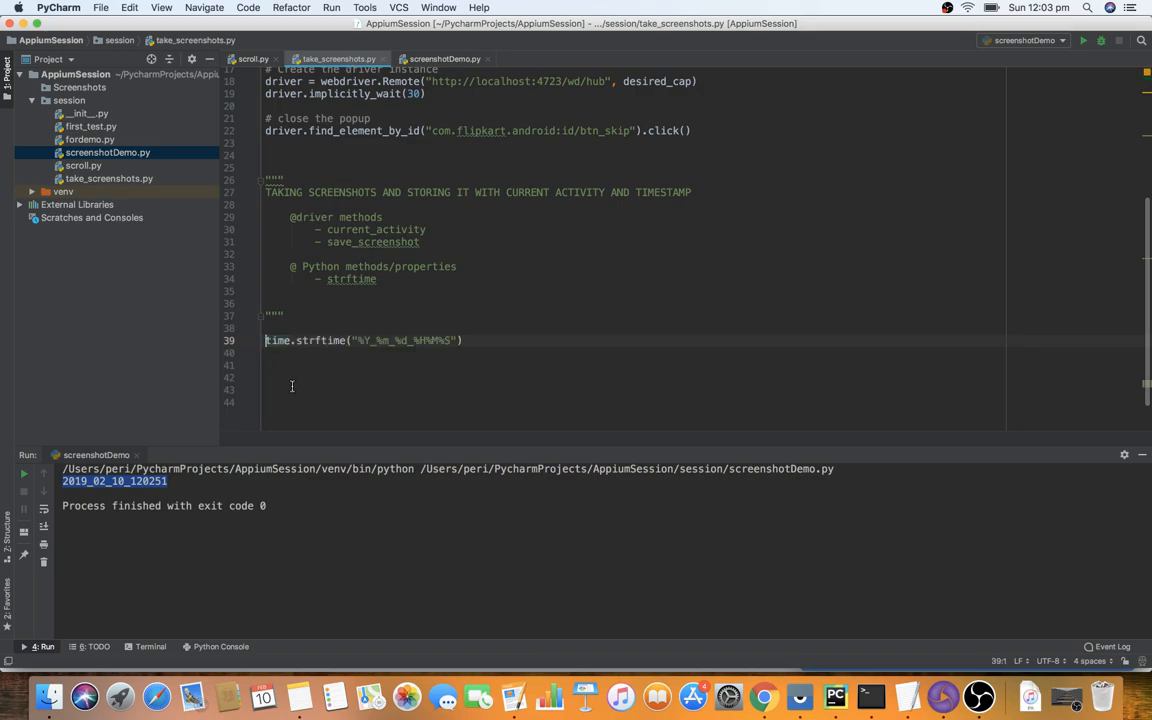
pyautogui.write('credits() =')
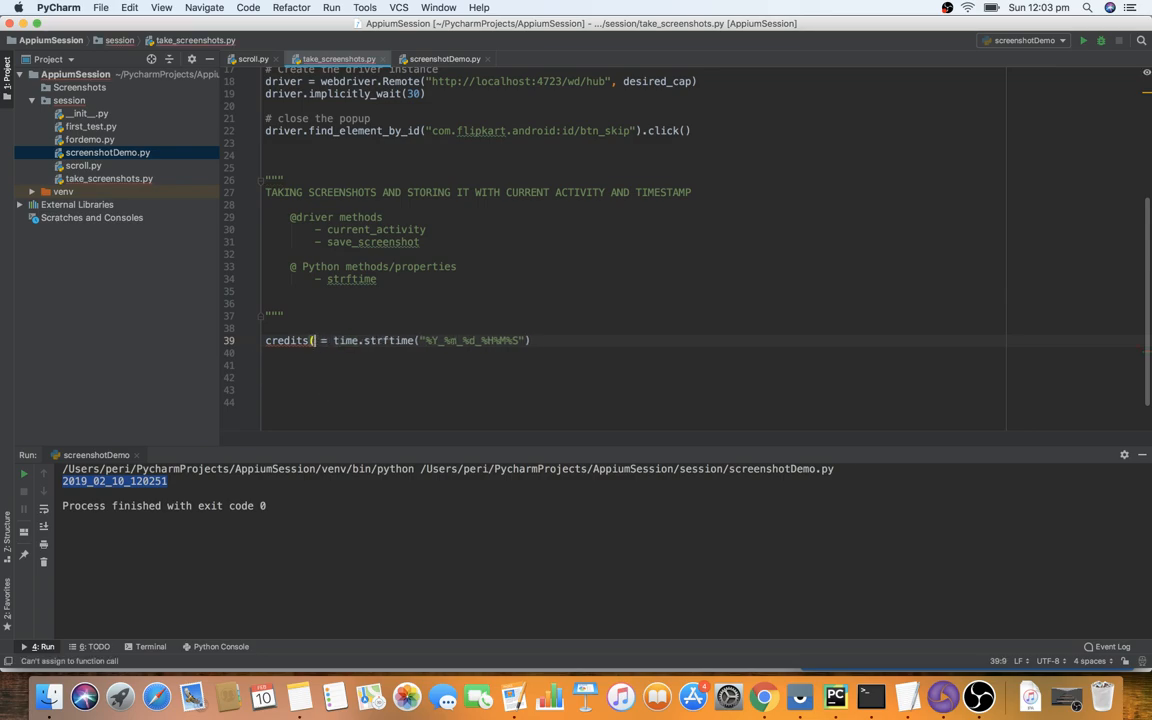
pyautogui.write('ts')
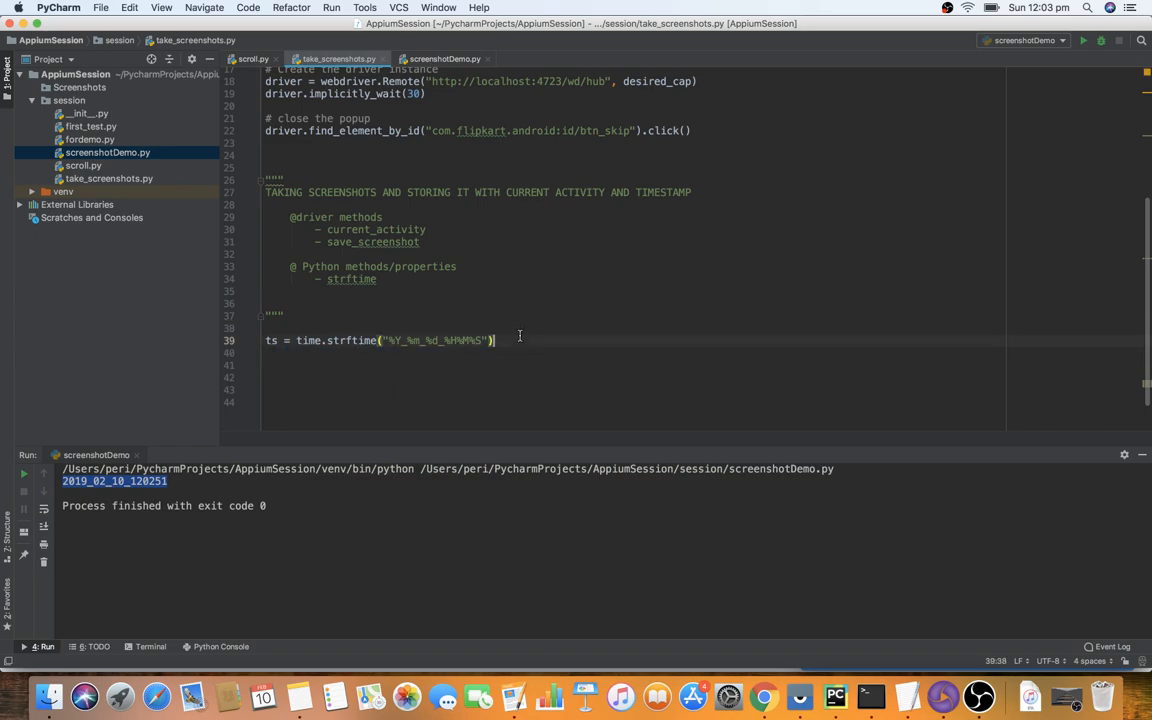
# Add activityname = driver.current_activity on the line below ts
pyautogui.press('enter')
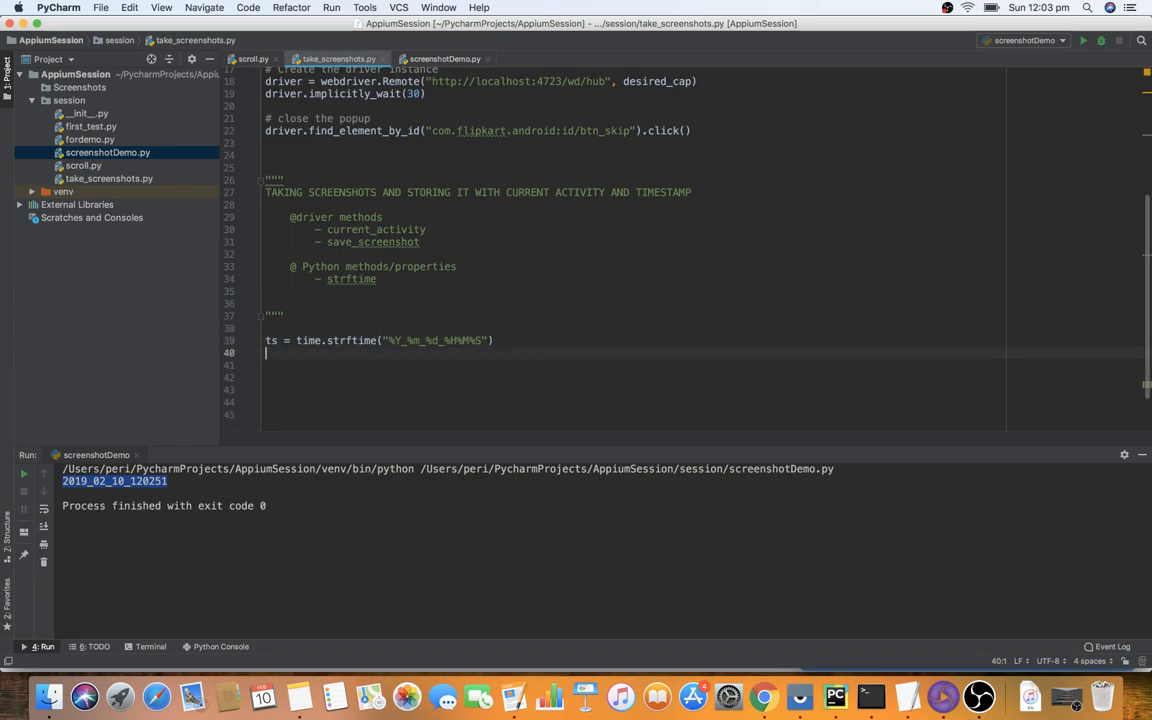
pyautogui.write('driver.')
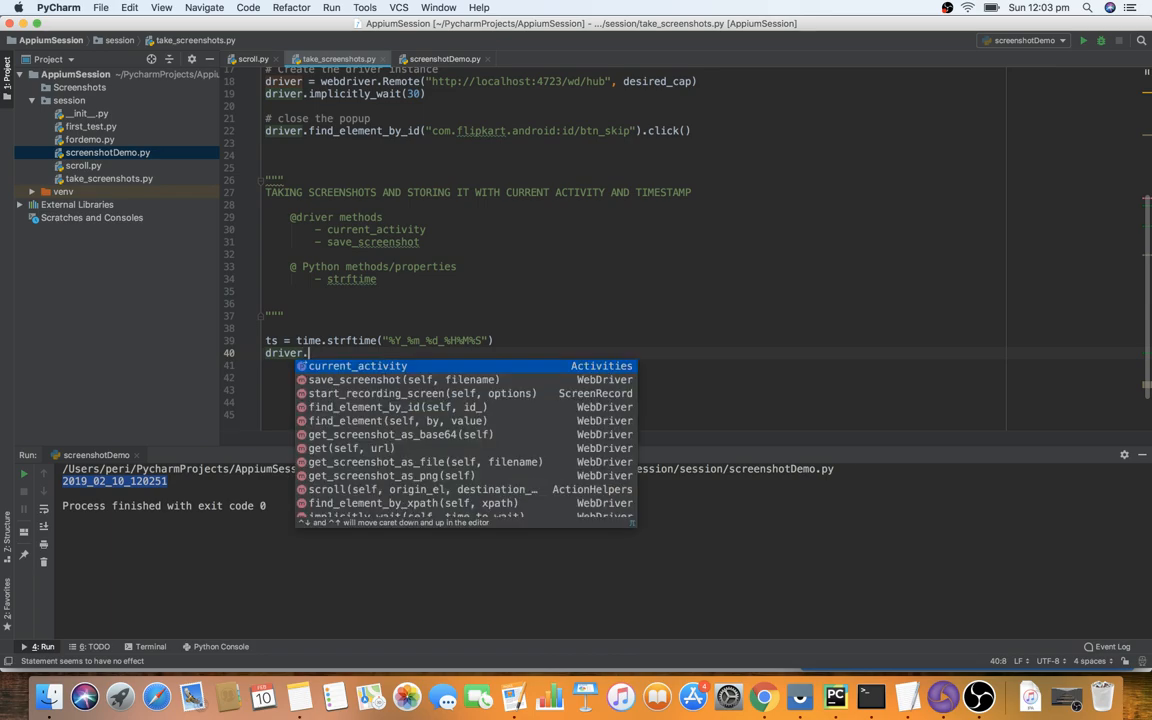
pyautogui.write('current_activity')
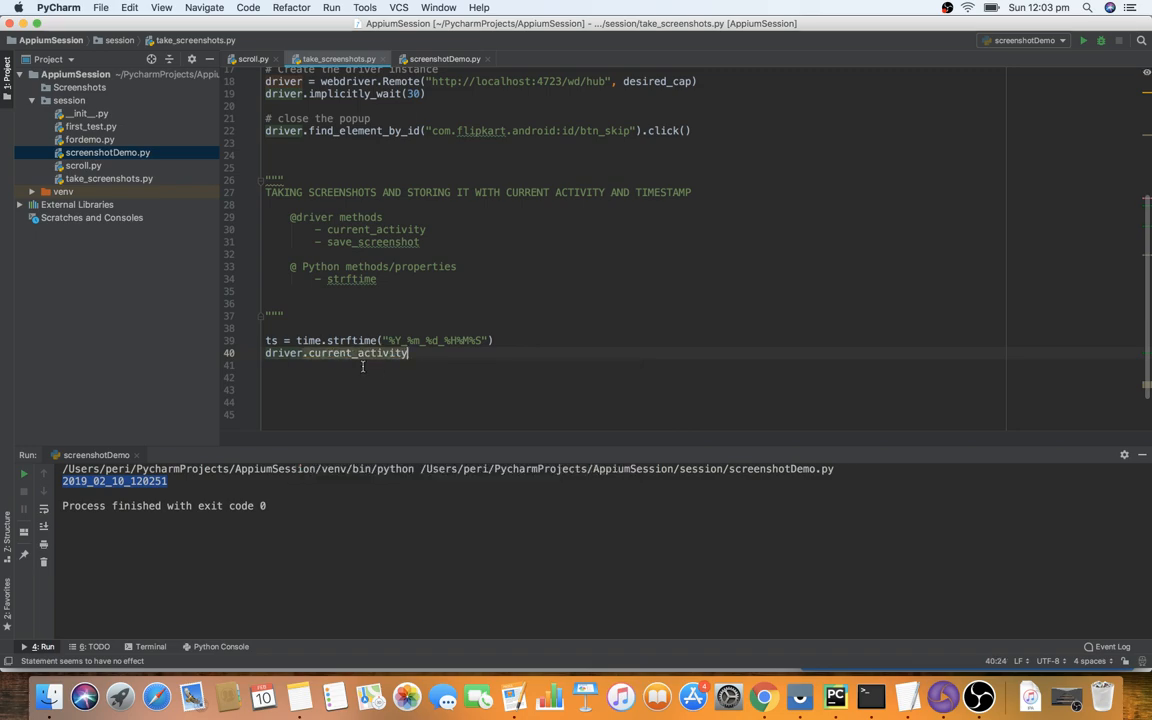
pyautogui.write('()')
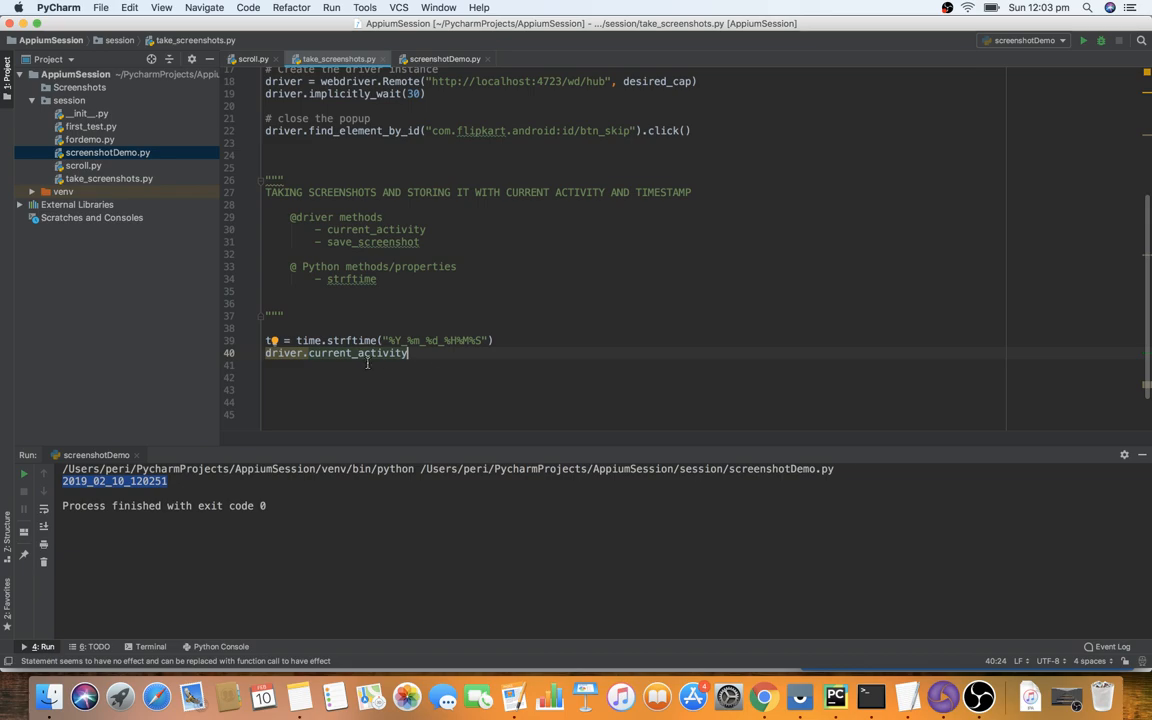
pyautogui.moveTo(337, 352)
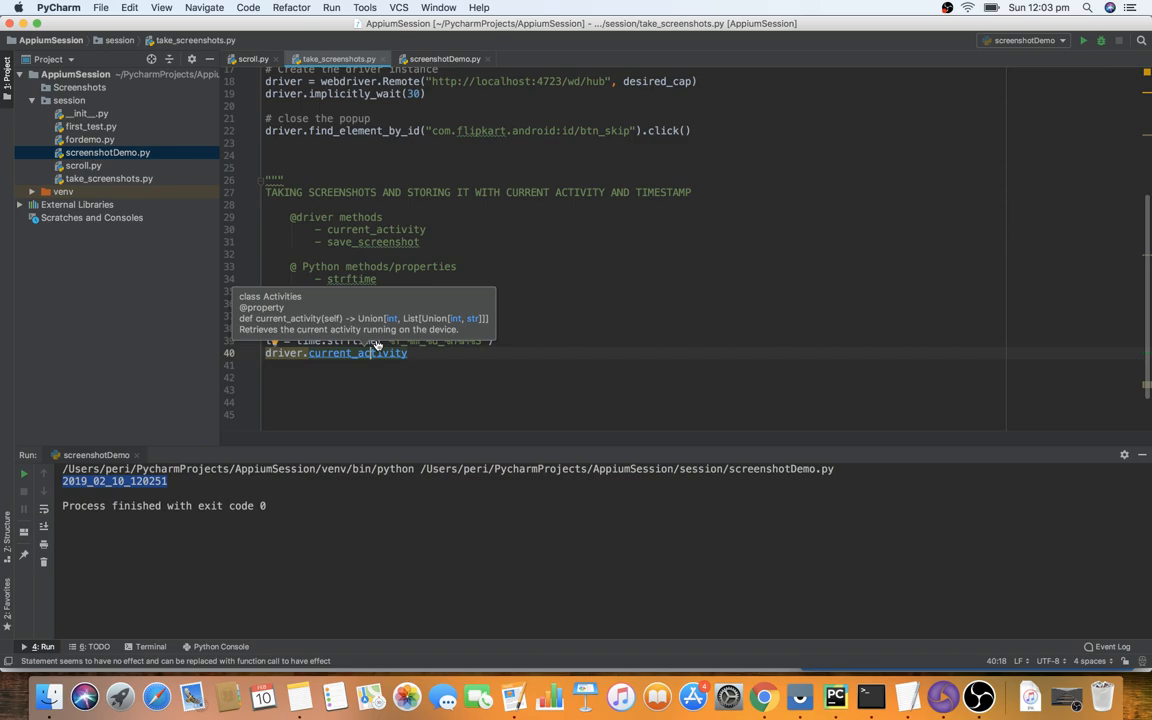
pyautogui.moveTo(372, 321)
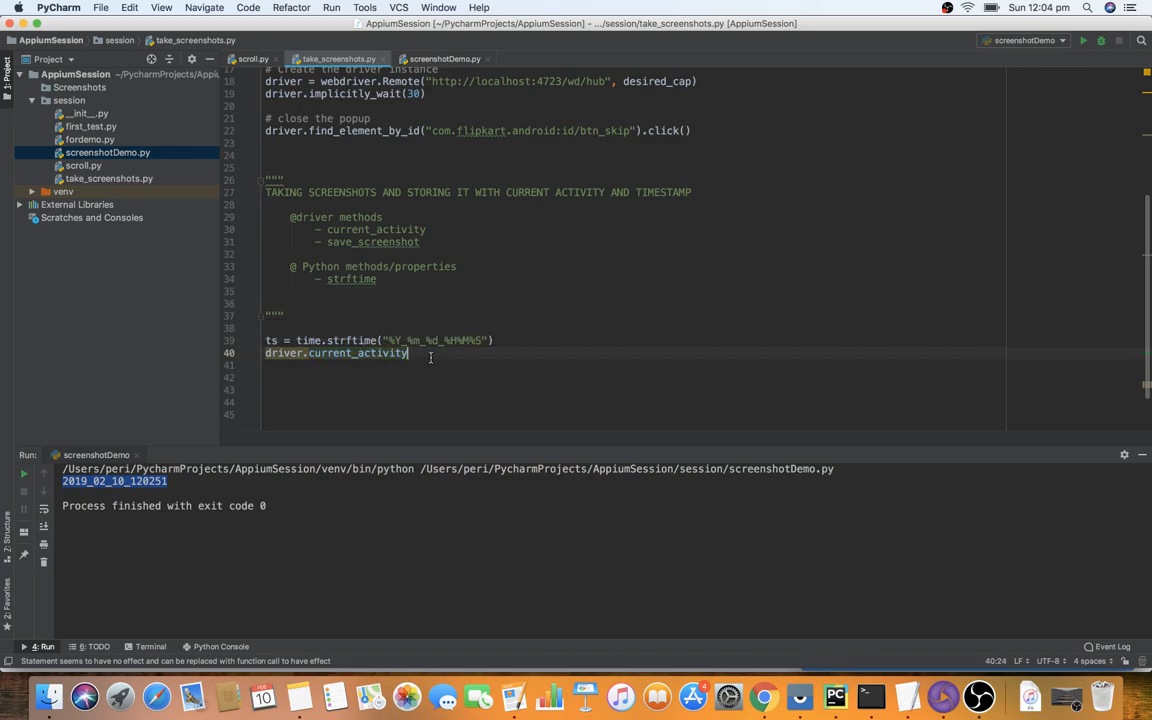
pyautogui.moveTo(267, 352)
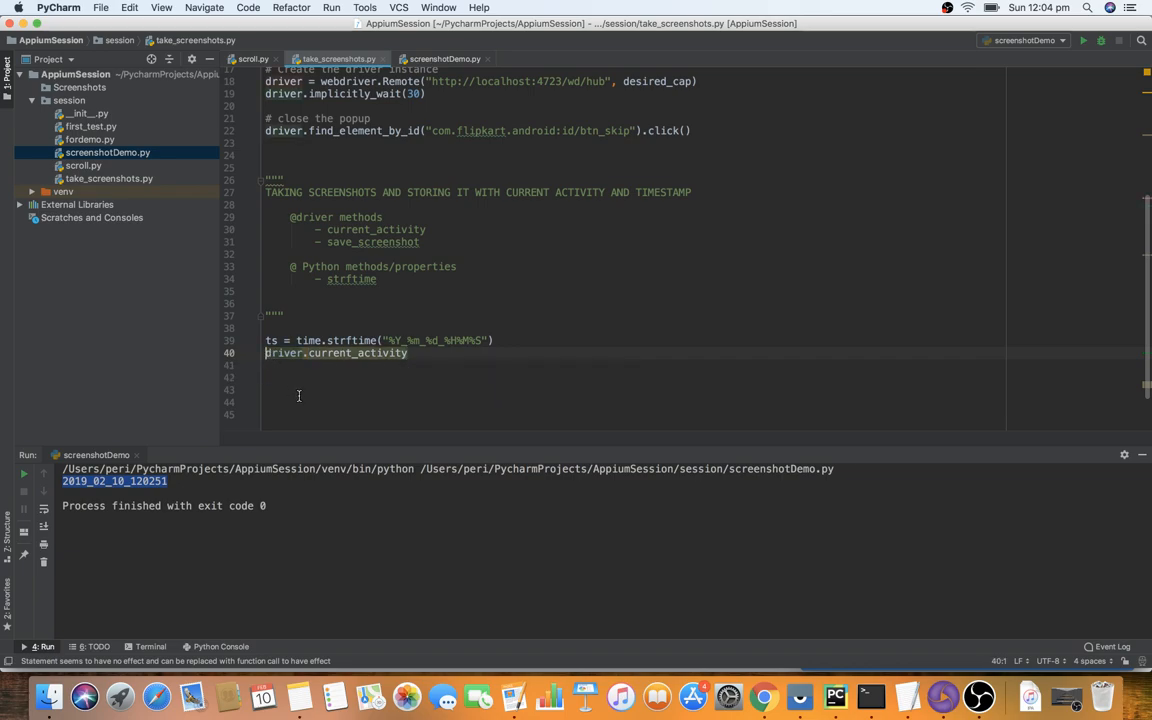
pyautogui.write('current')
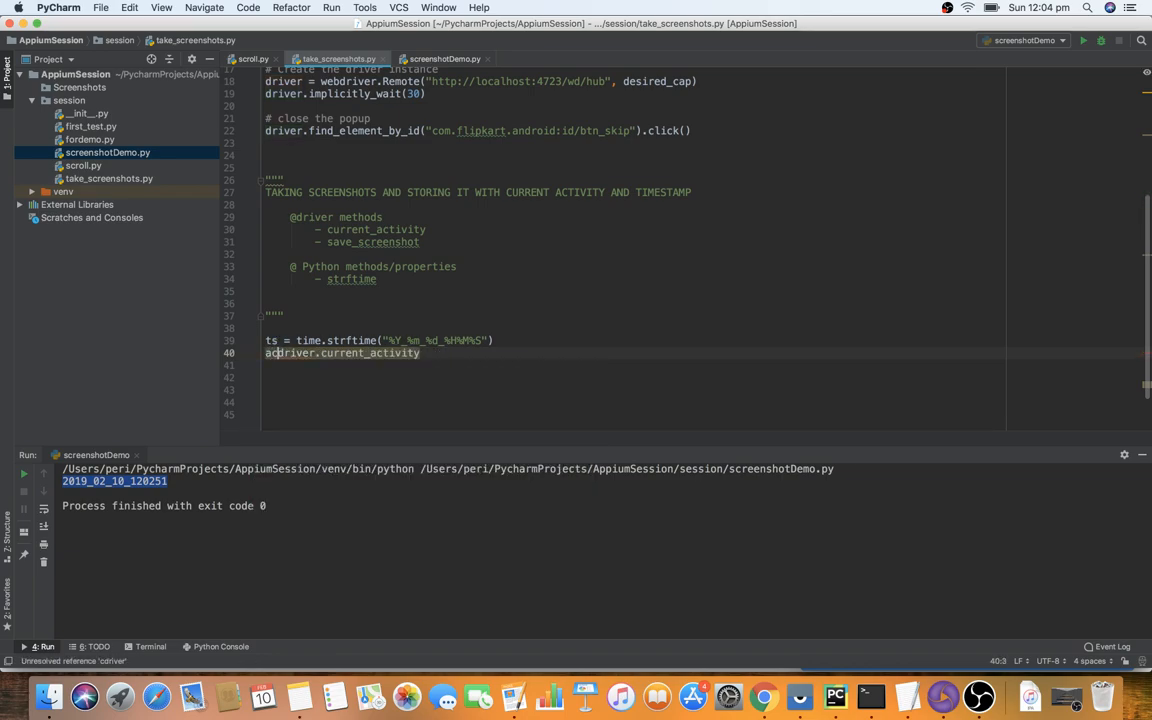
pyautogui.write('tivityname =')
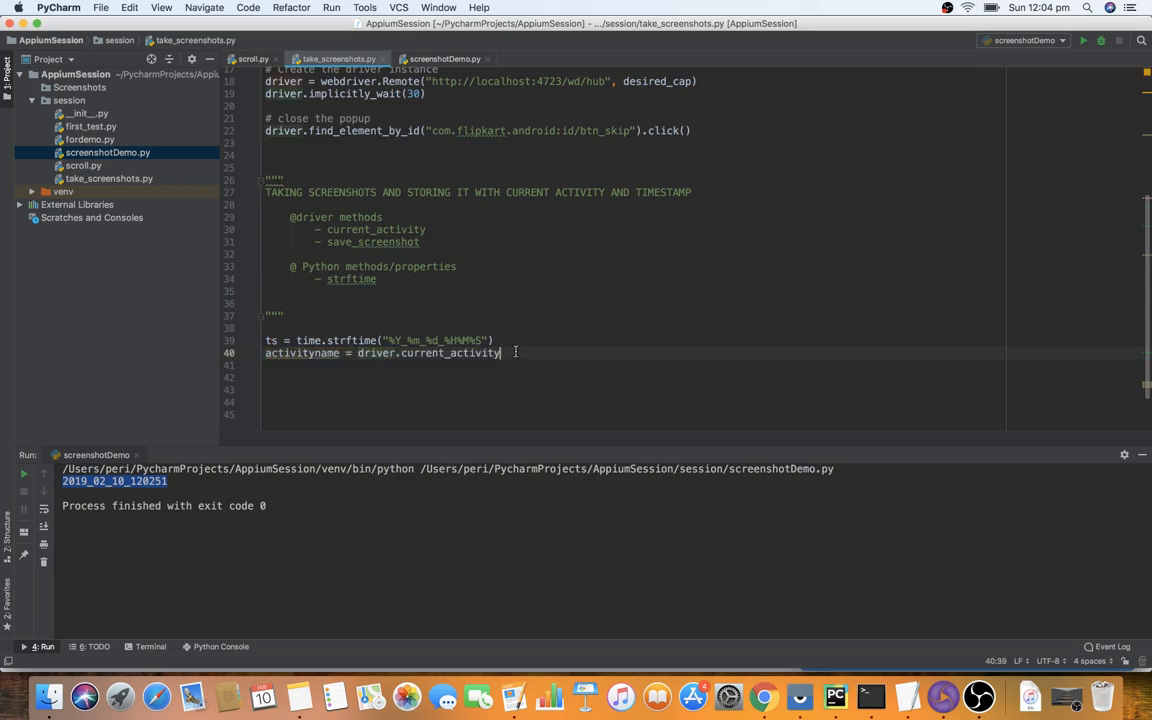
pyautogui.press('enter')
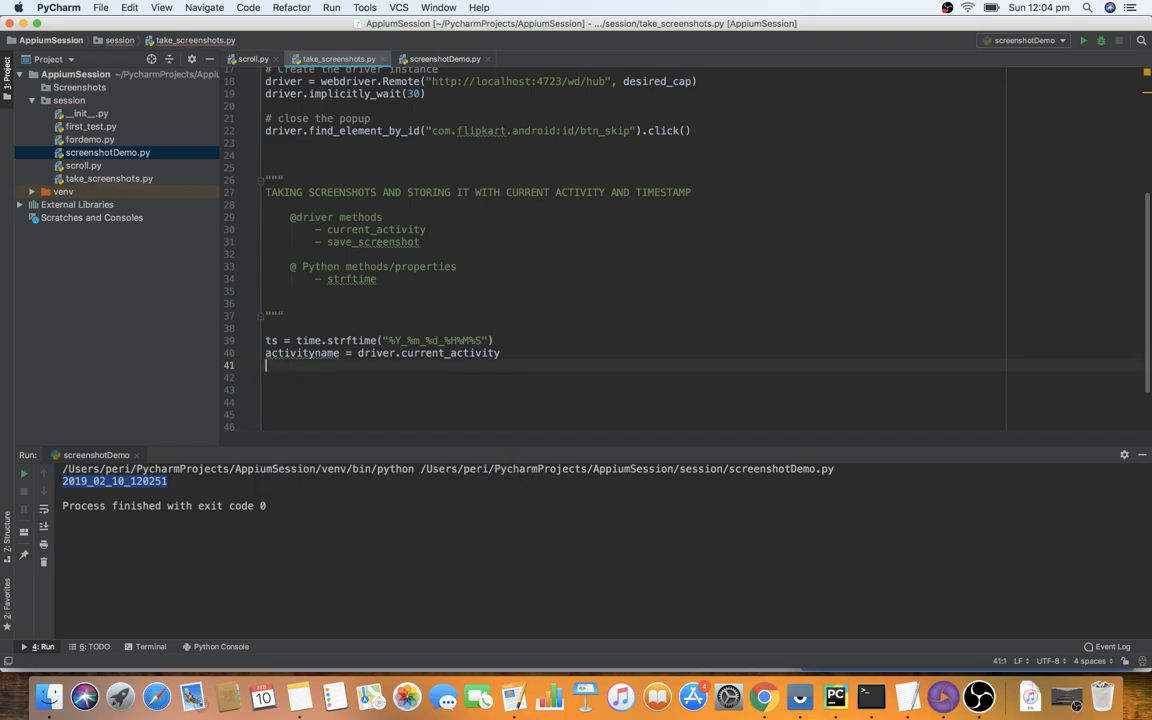
# Define filename = activityname+ts on line 41 and begin a driver. call below
pyautogui.write('filename =')
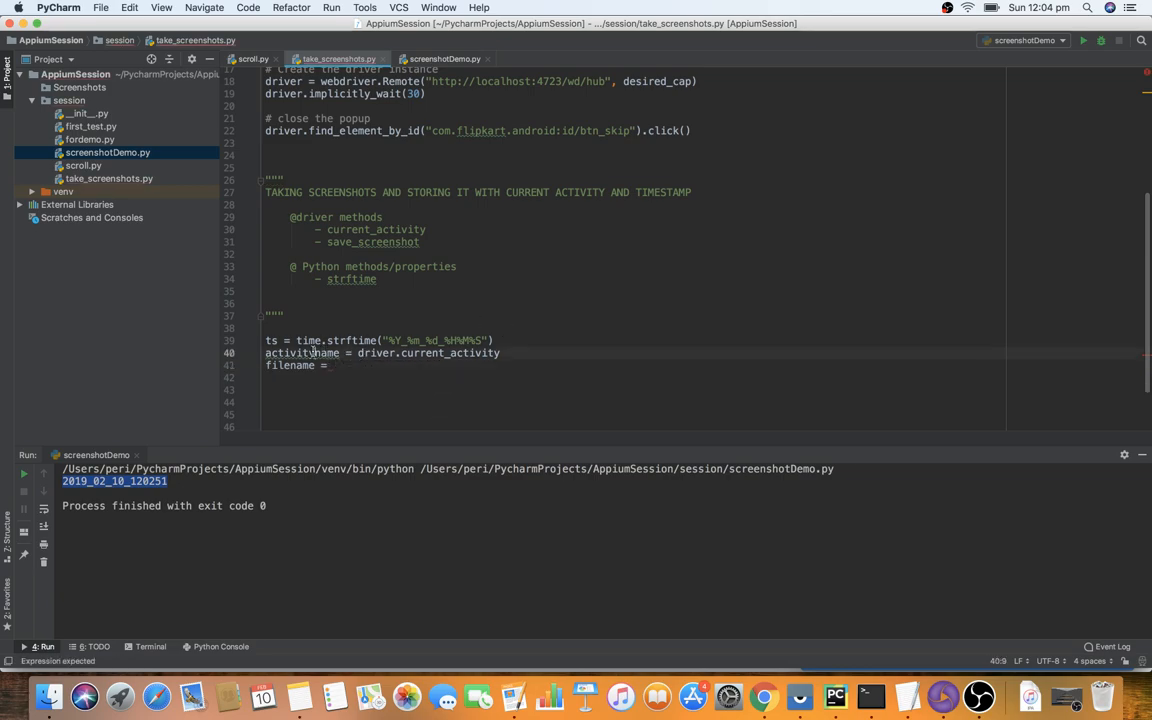
pyautogui.write('activityname')
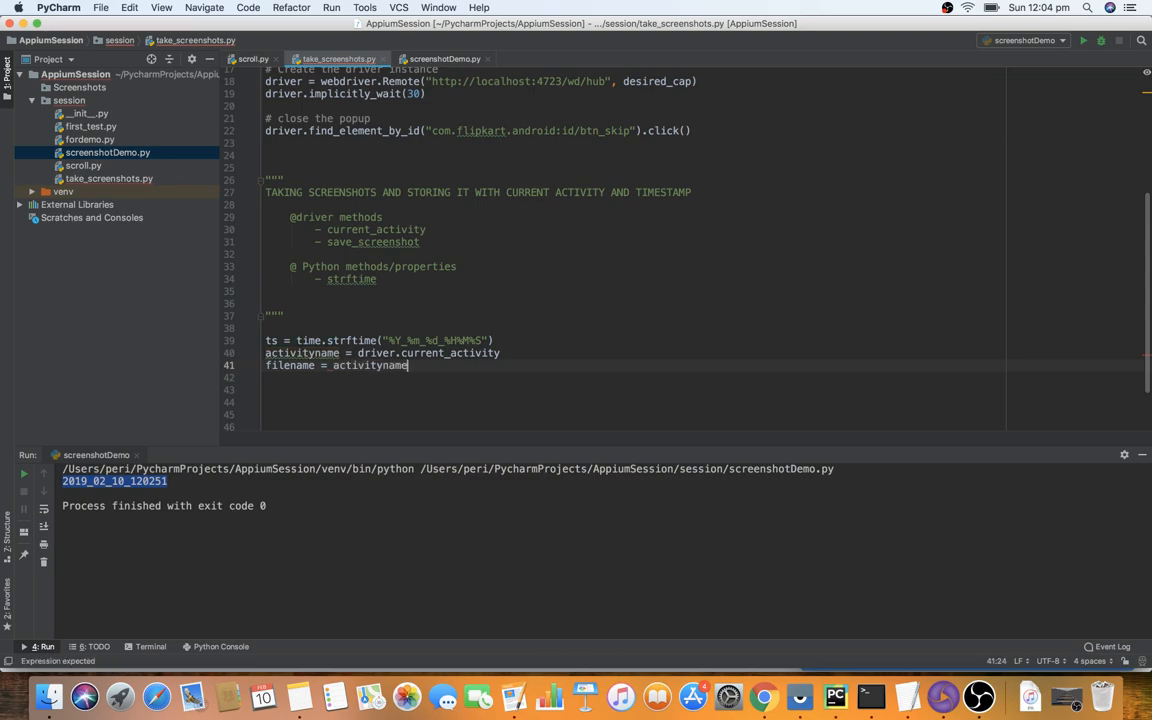
pyautogui.write('+ts')
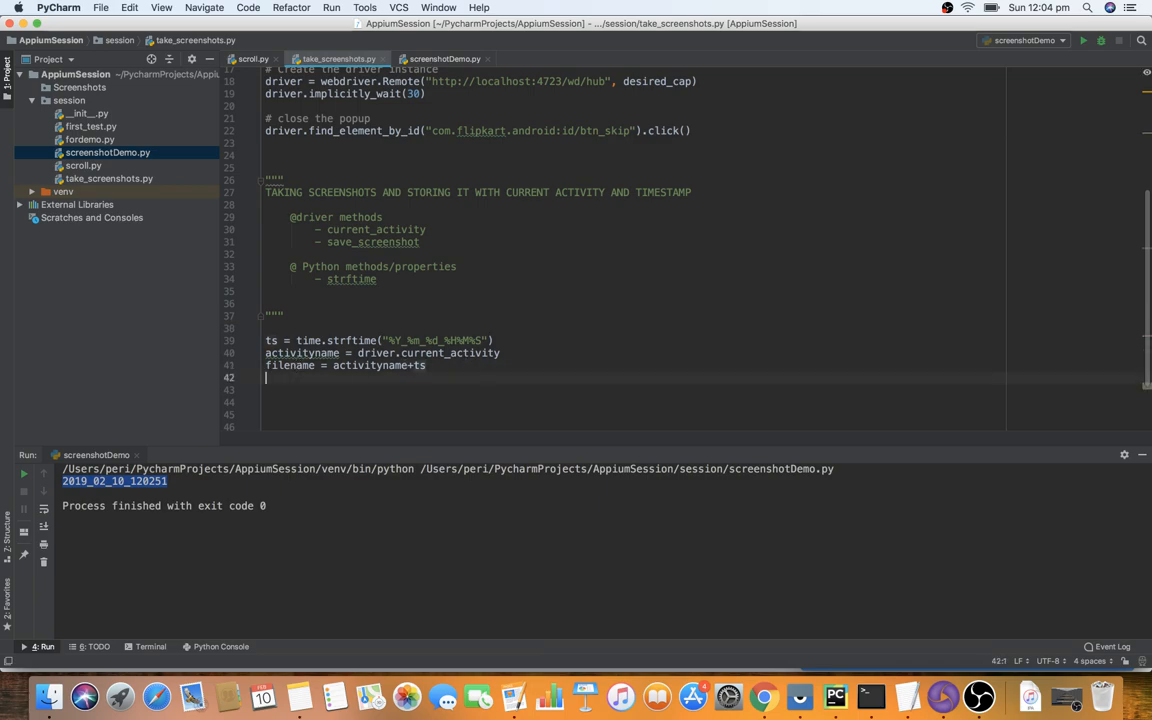
pyautogui.press('enter')
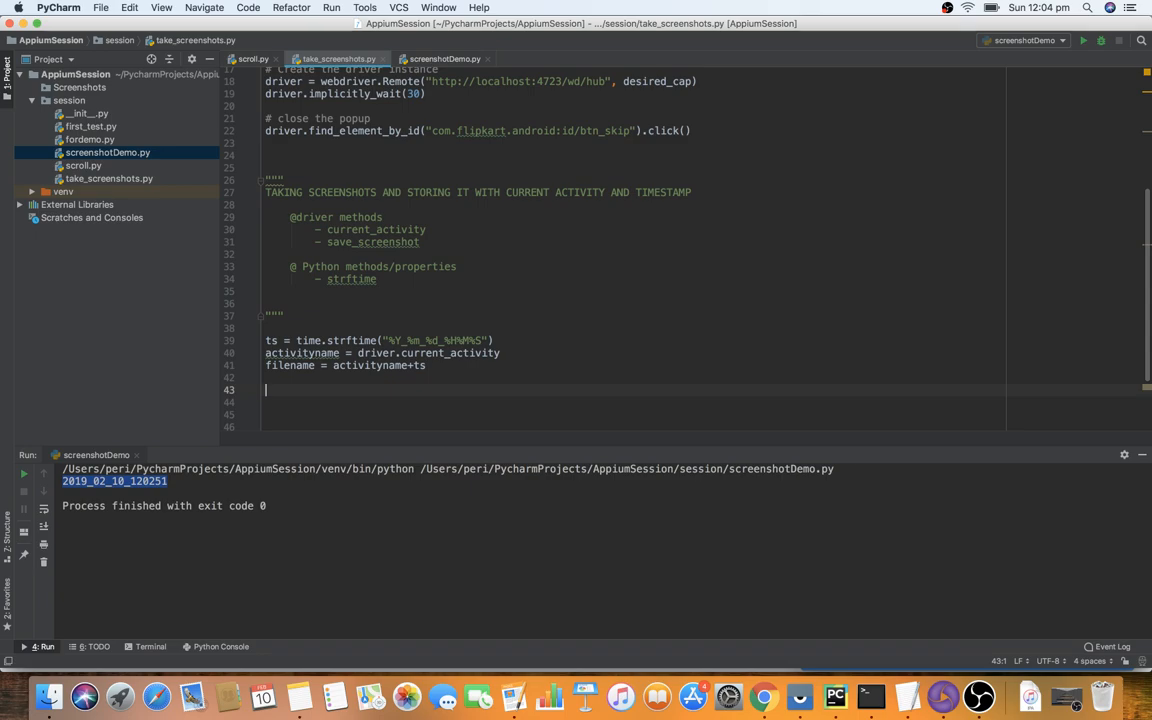
pyautogui.write('driver.')
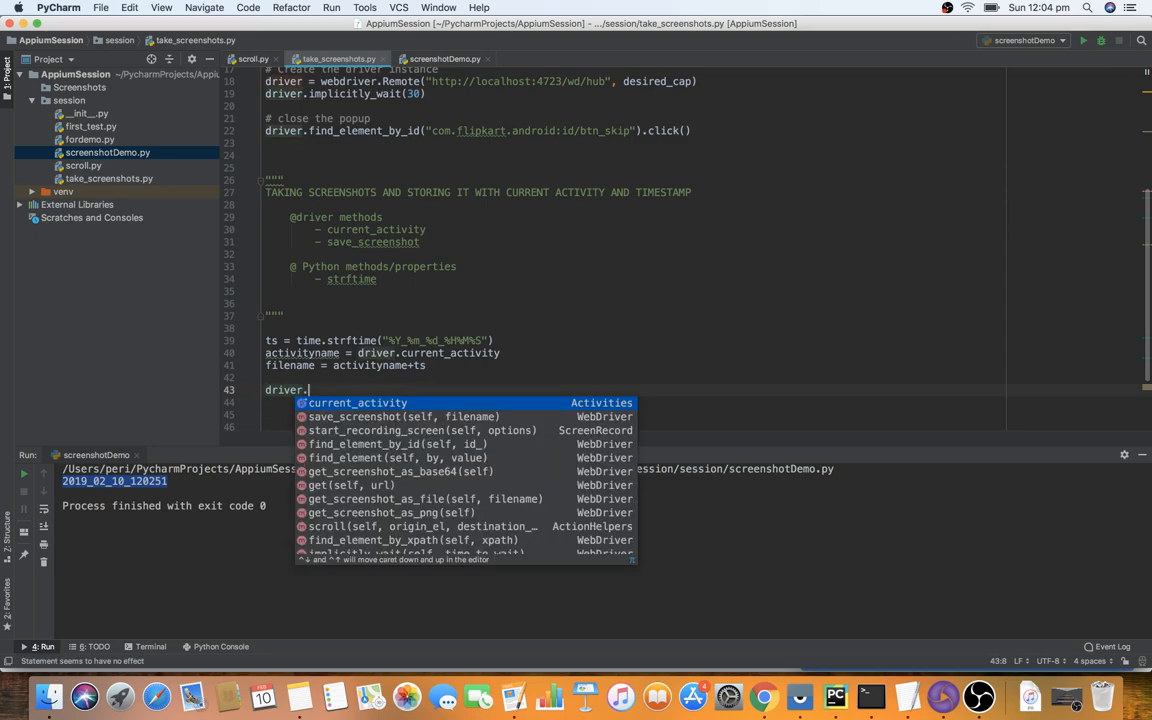
# Call driver.save_screenshot with the Screenshots folder path plus filename plus ".png"
pyautogui.write('s')
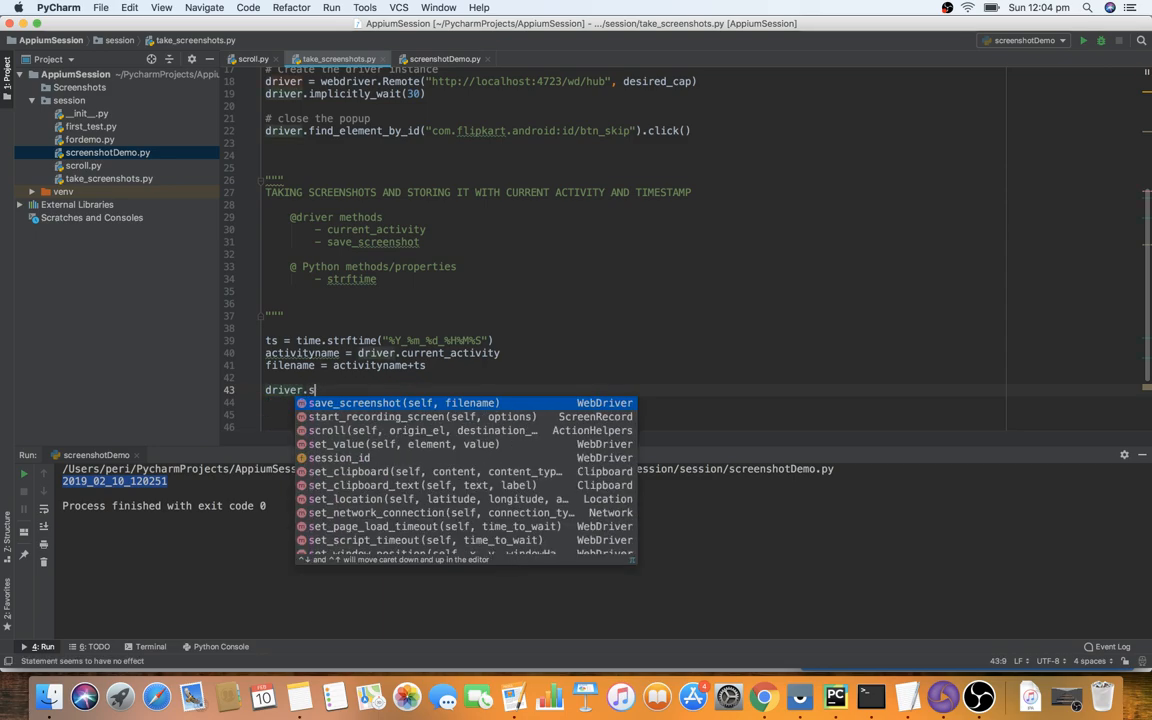
pyautogui.write('creenshot(')
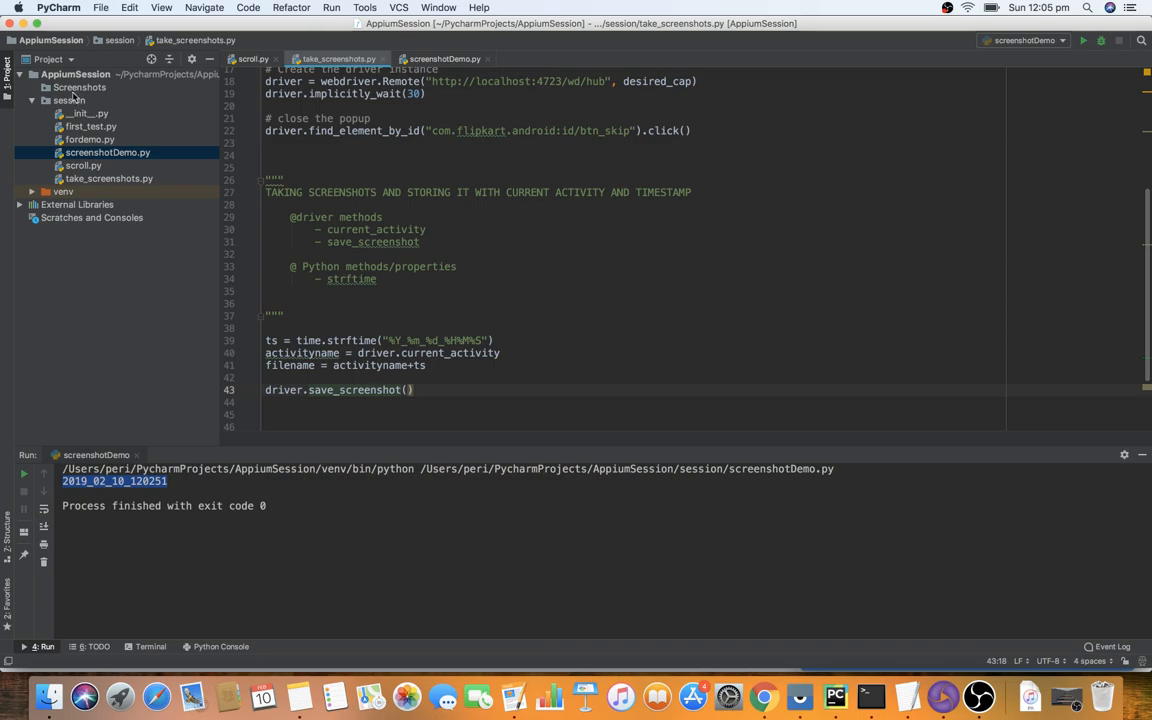
pyautogui.rightClick(79, 87)
pyautogui.write('"')
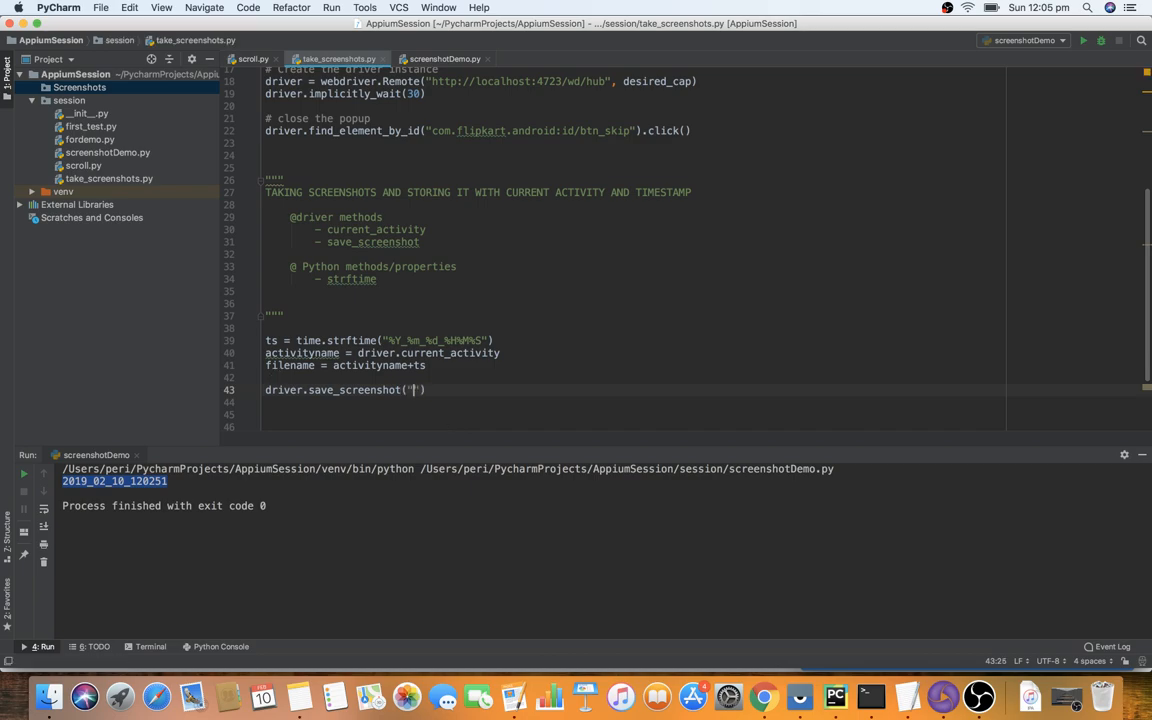
pyautogui.write('/Users/peri/PycharmProjects/AppiumSession/Screenshots')
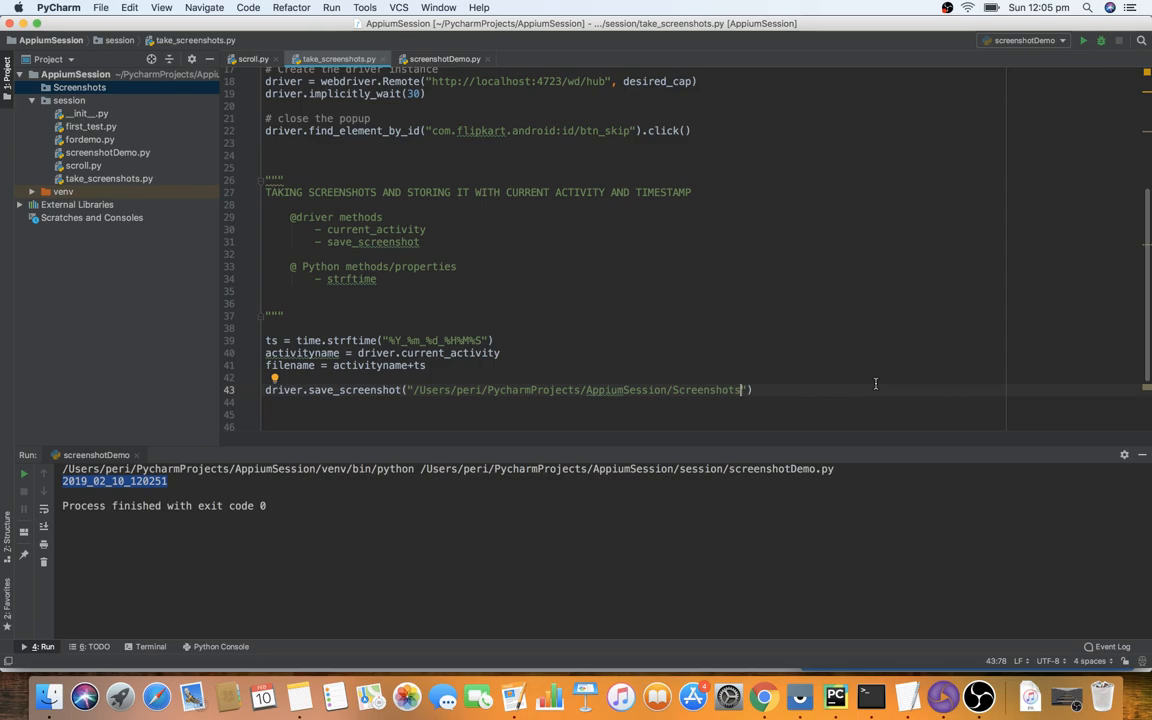
pyautogui.write('/')
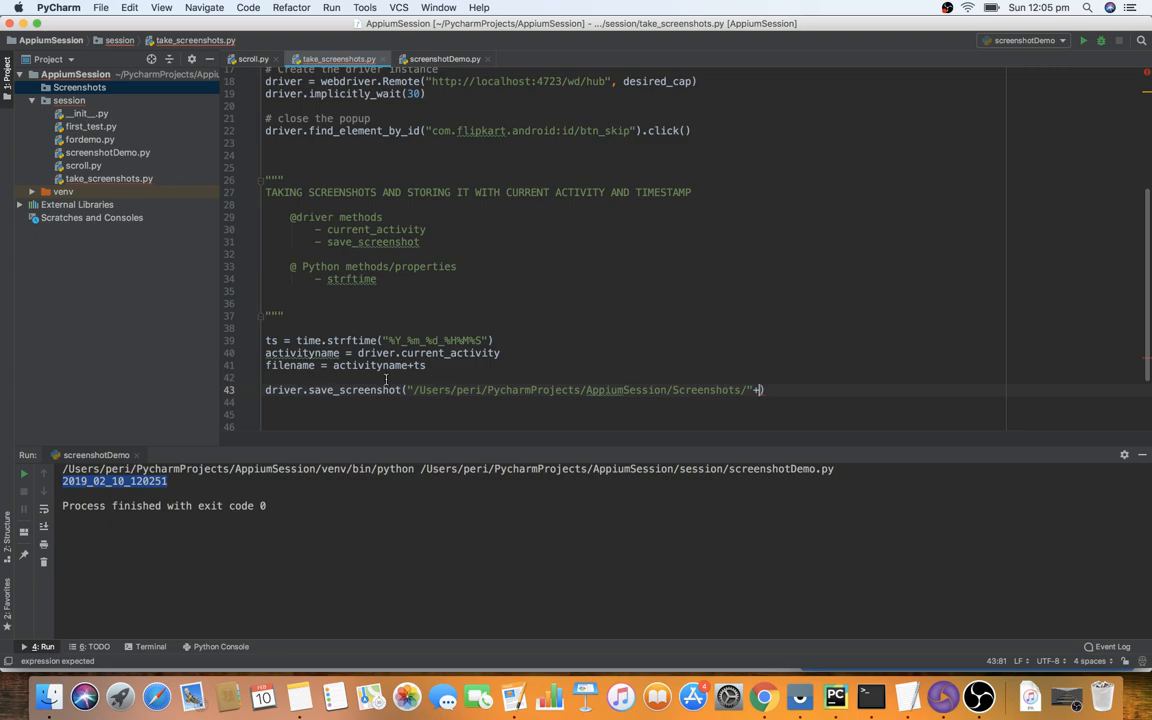
pyautogui.doubleClick(290, 365)
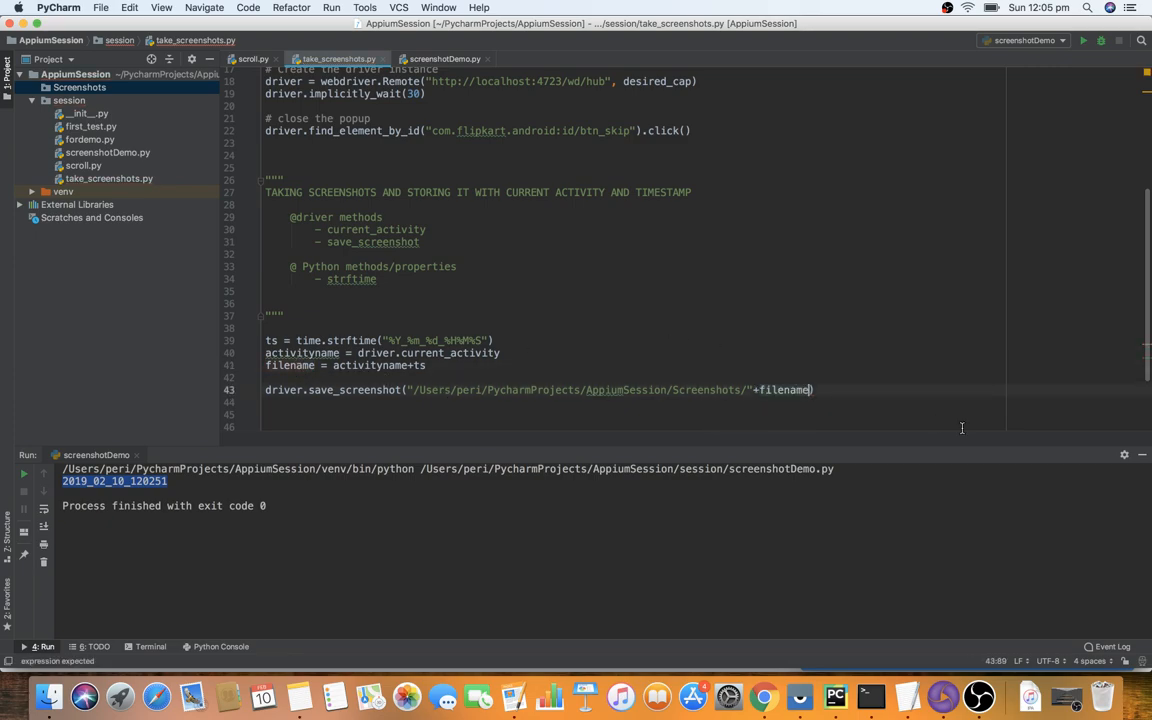
pyautogui.write('+".')
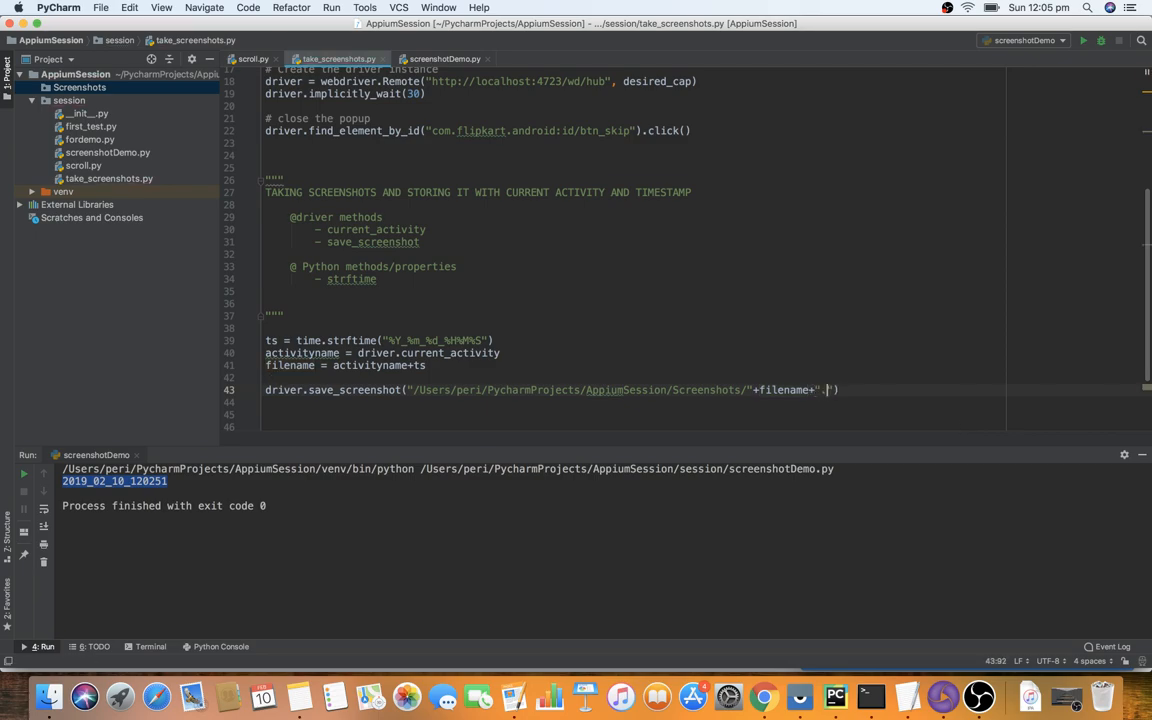
pyautogui.write('png')
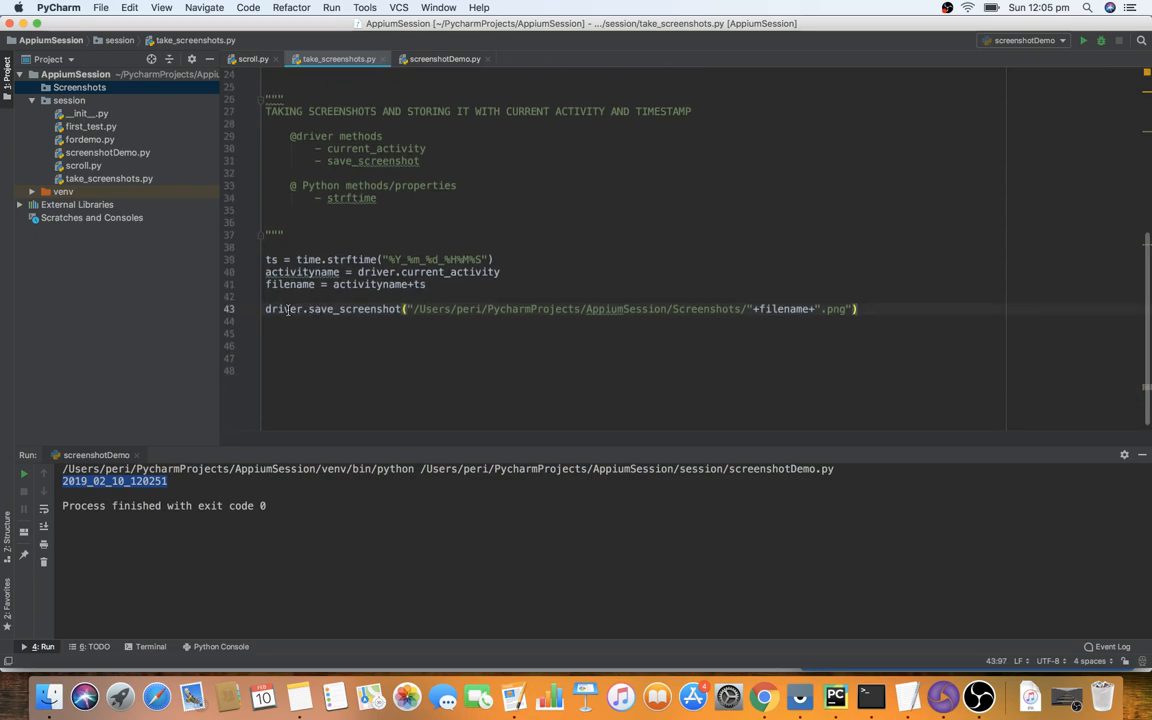
pyautogui.click(338, 308)
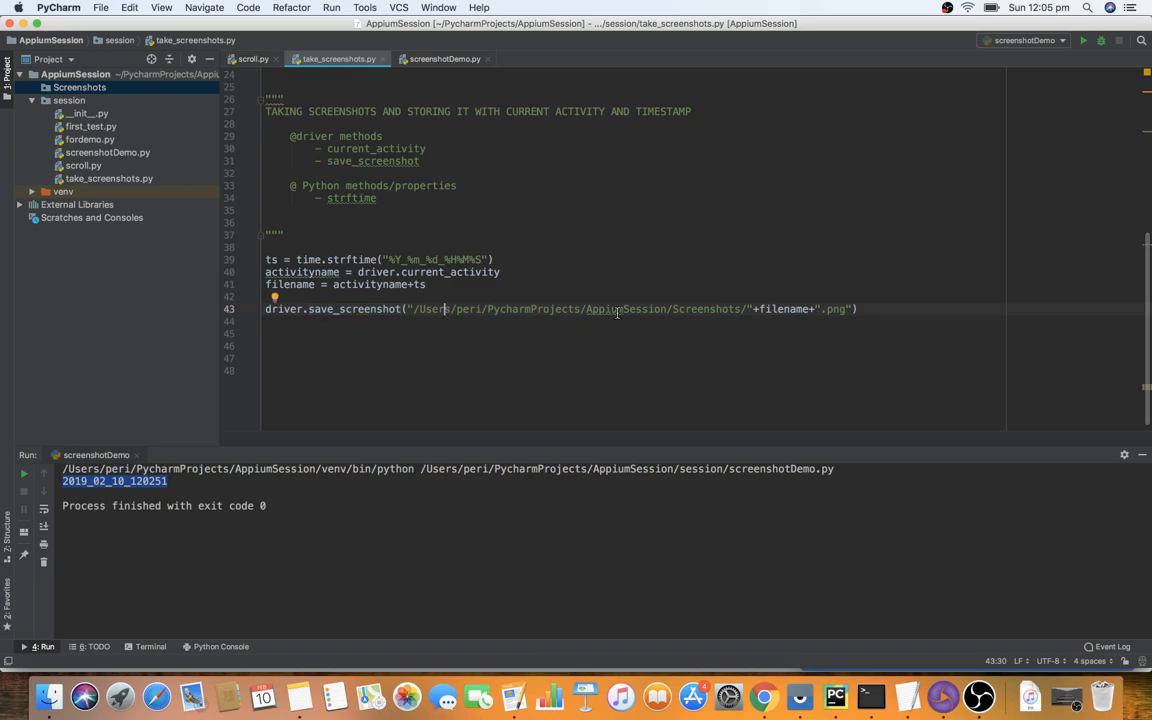
# Check the Screenshots folder and the filename variable in the save path
pyautogui.click(79, 87)
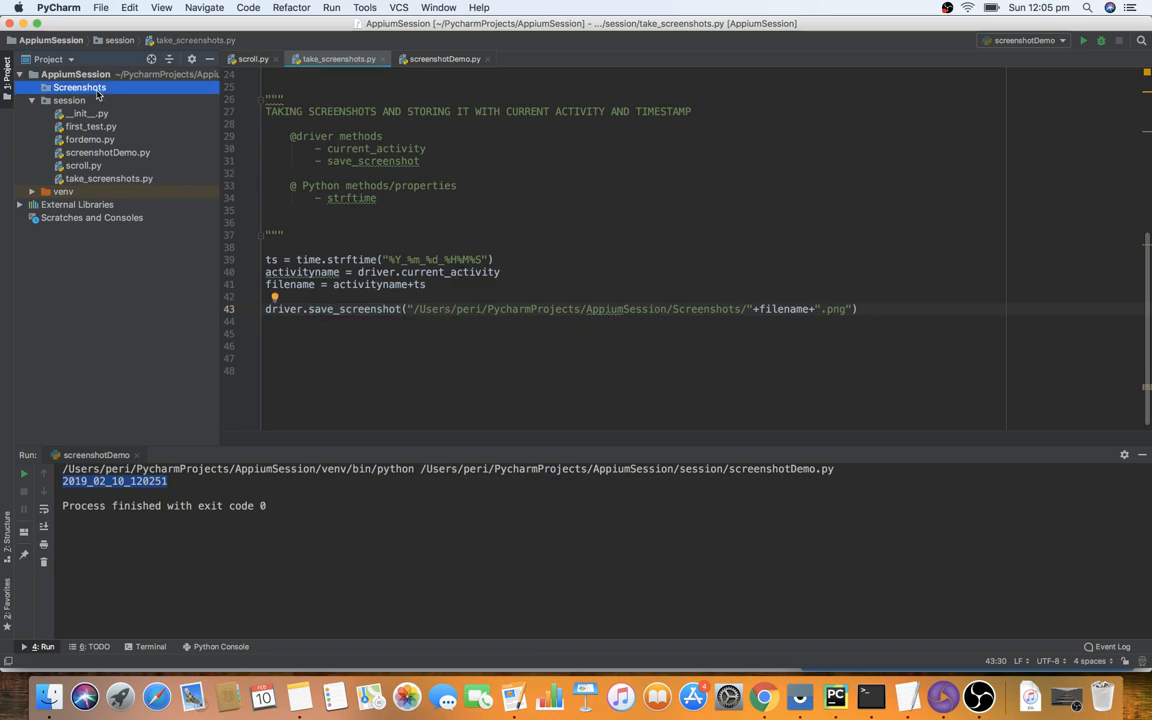
pyautogui.doubleClick(783, 309)
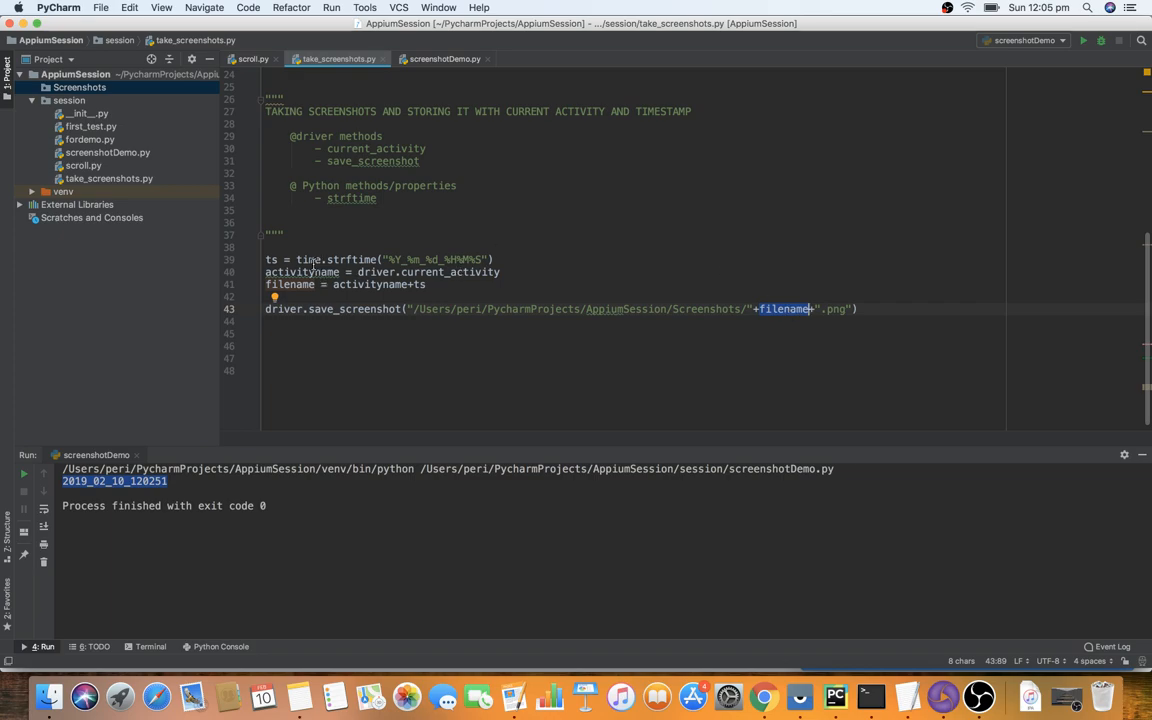
pyautogui.doubleClick(450, 272)
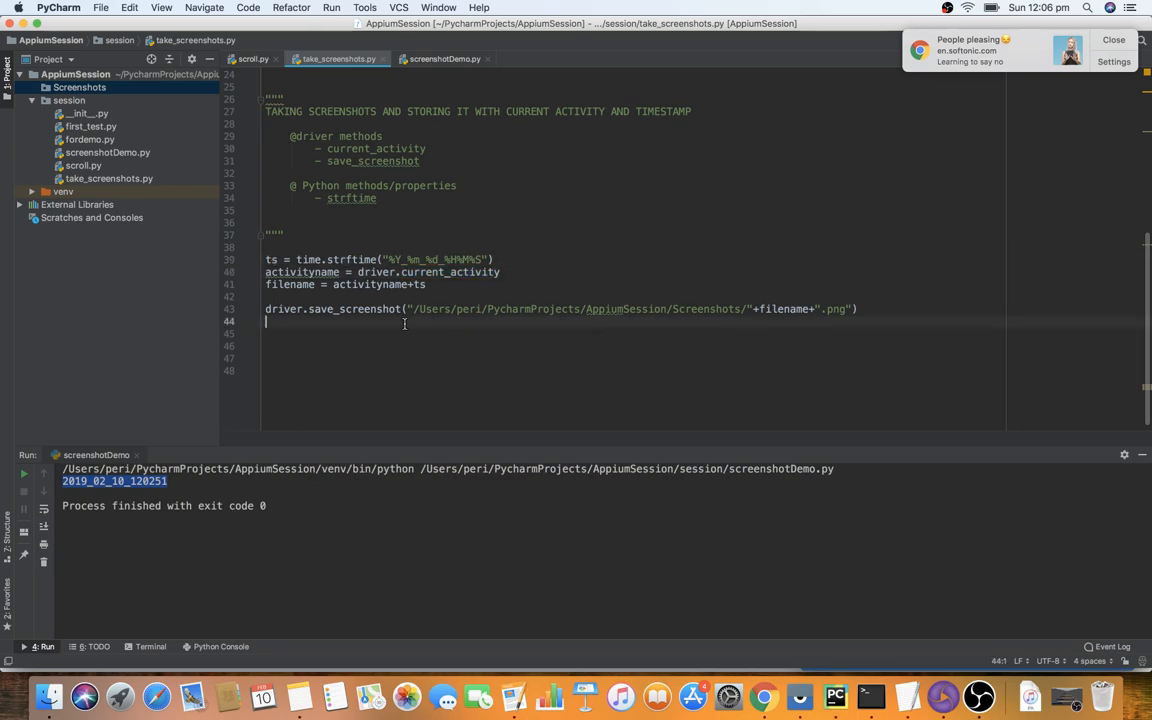
pyautogui.moveTo(624, 135)
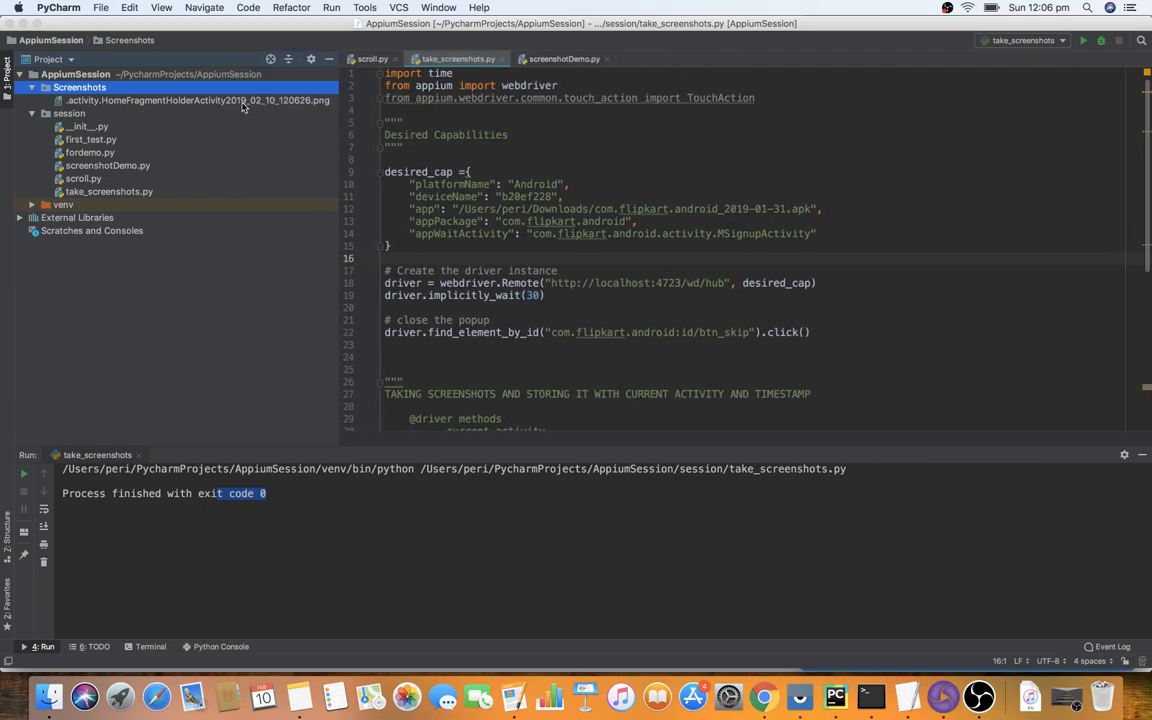
# Open the saved .png screenshot showing the Flipkart header and search bar
pyautogui.click(198, 100)
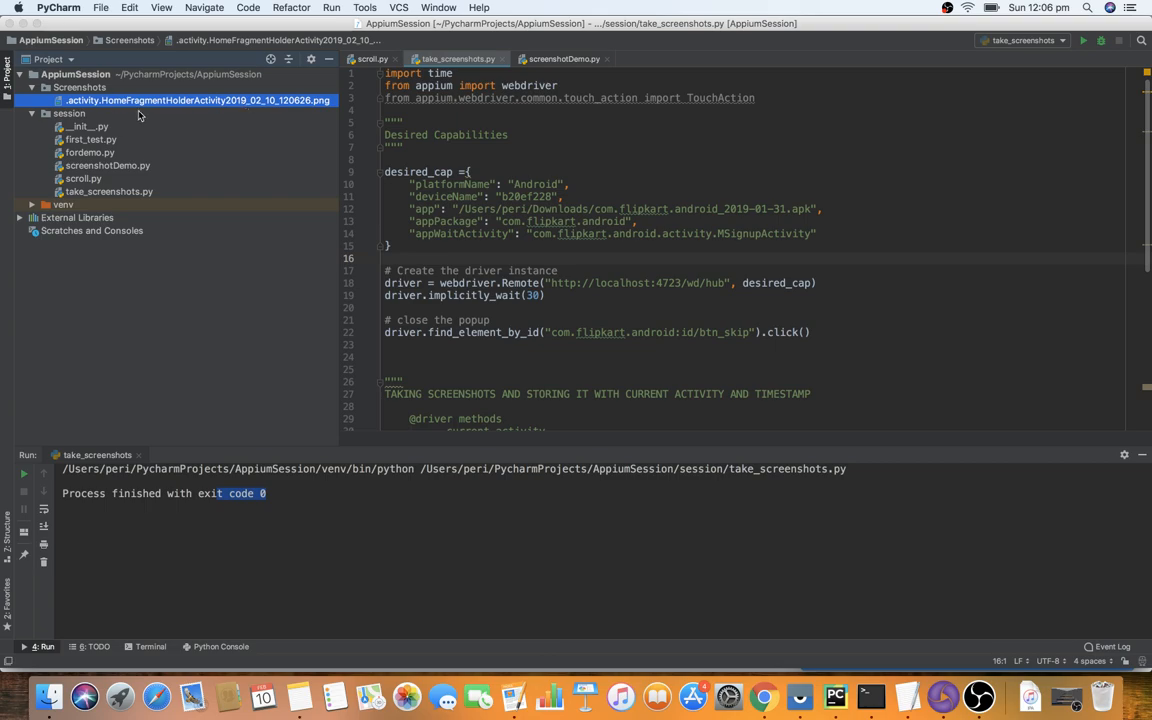
pyautogui.moveTo(263, 110)
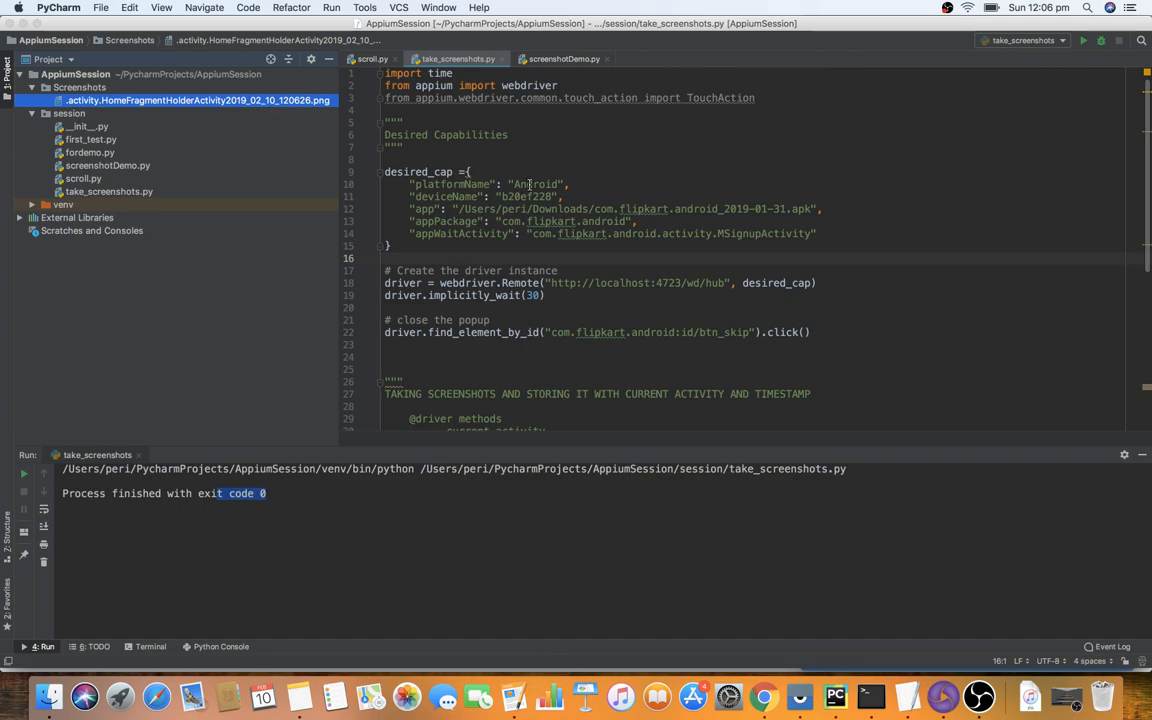
pyautogui.moveTo(604, 192)
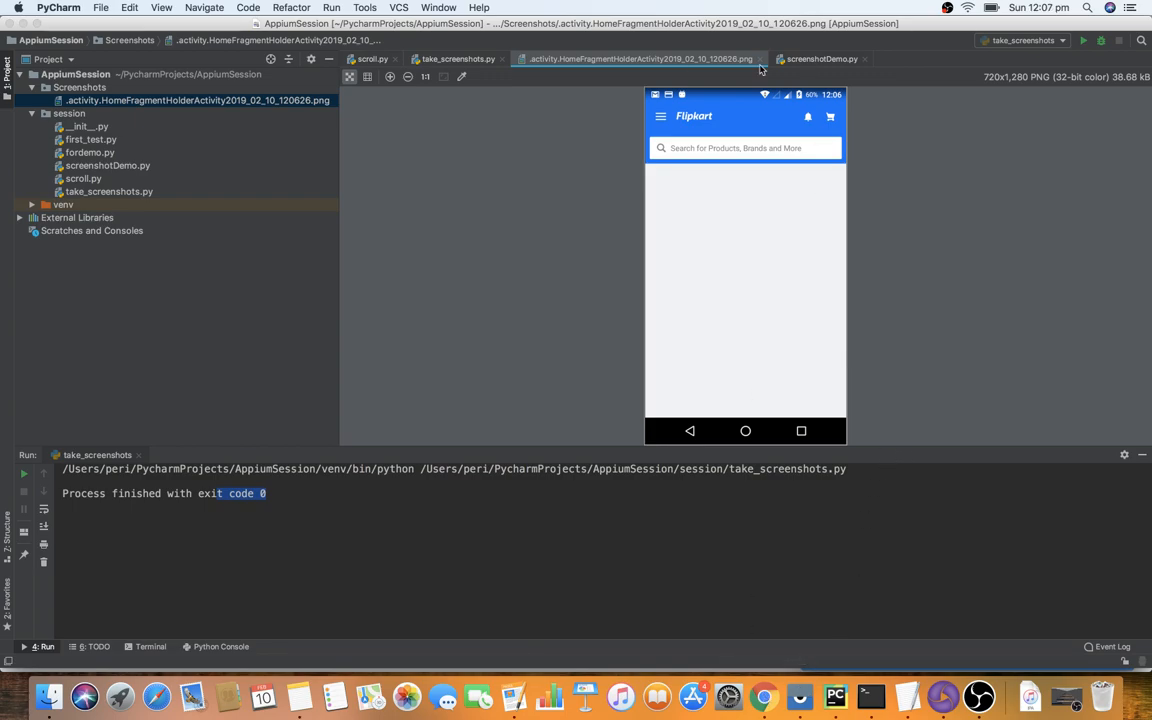
# Close the image preview and insert time.sleep(3) above save_screenshot
pyautogui.click(457, 58)
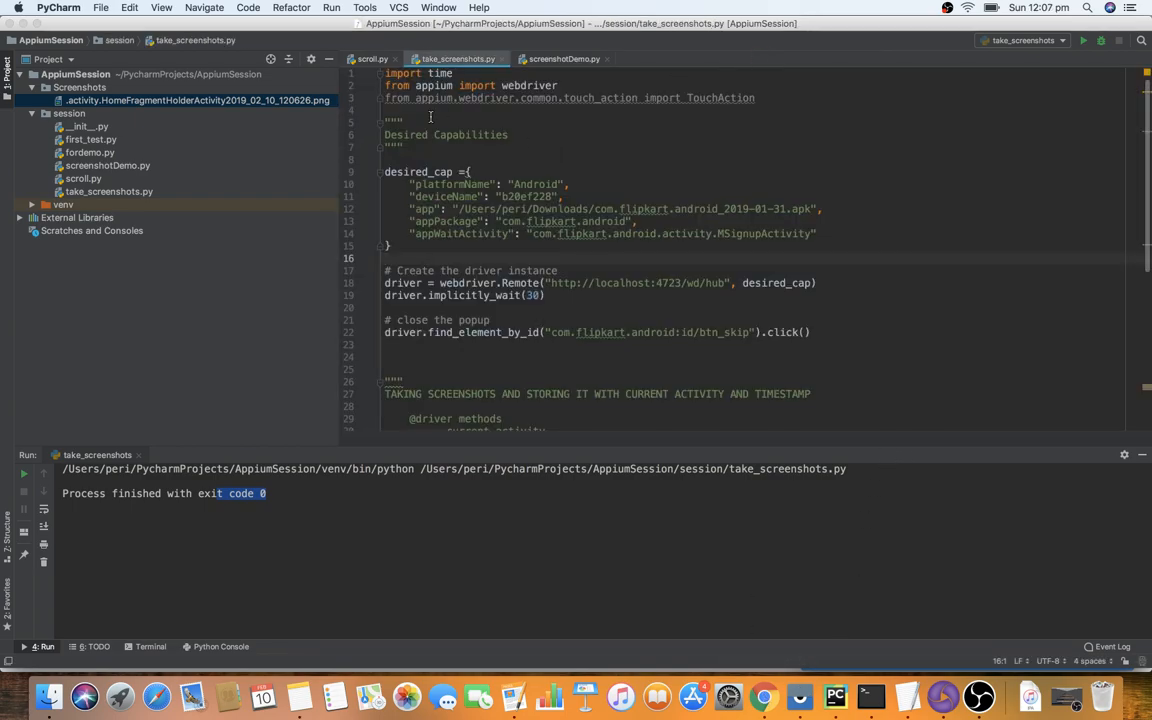
pyautogui.scroll(-3)
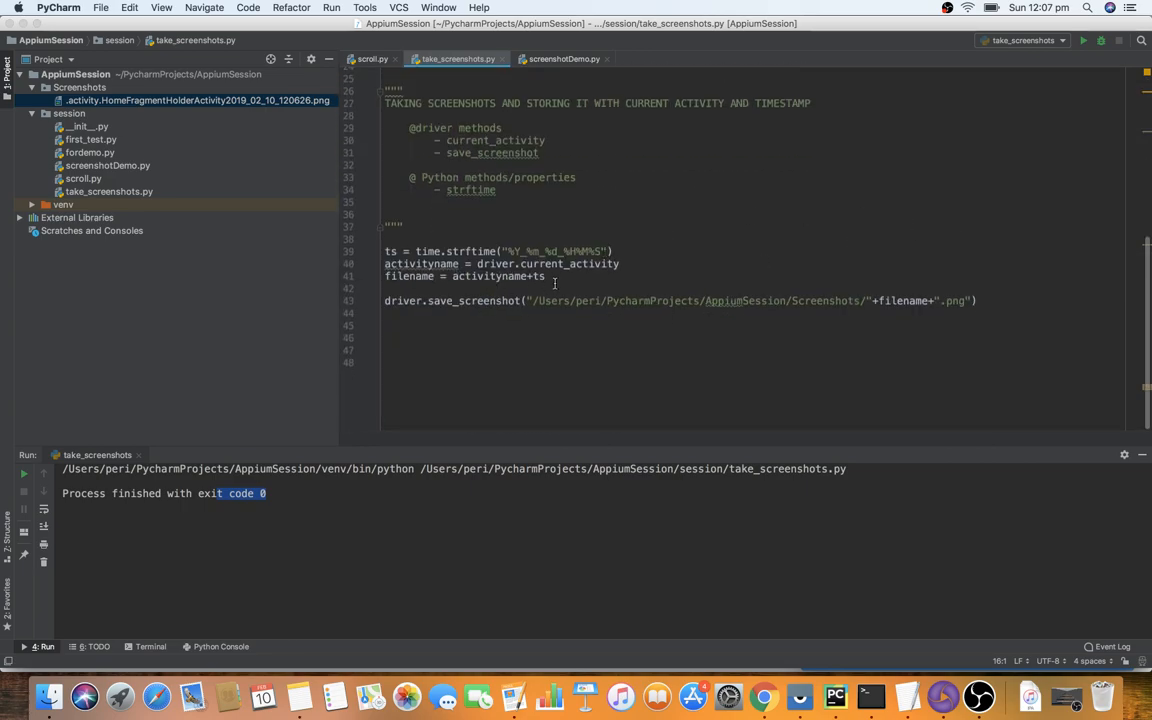
pyautogui.write('time')
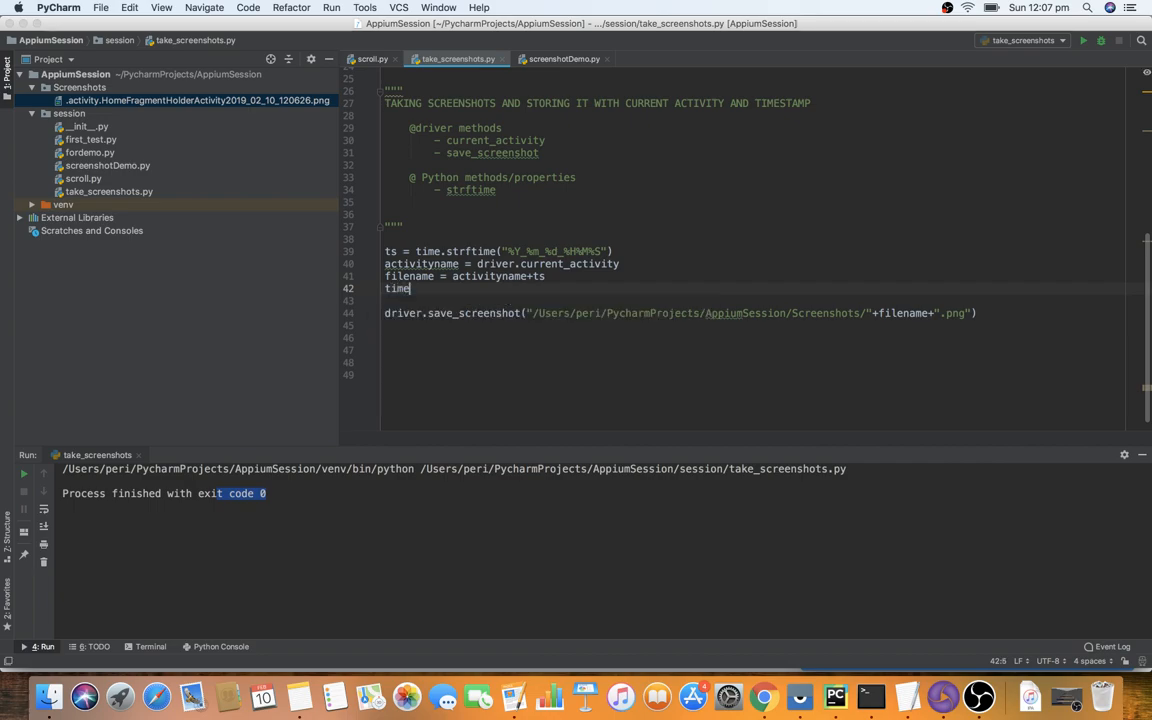
pyautogui.write('.sleep(')
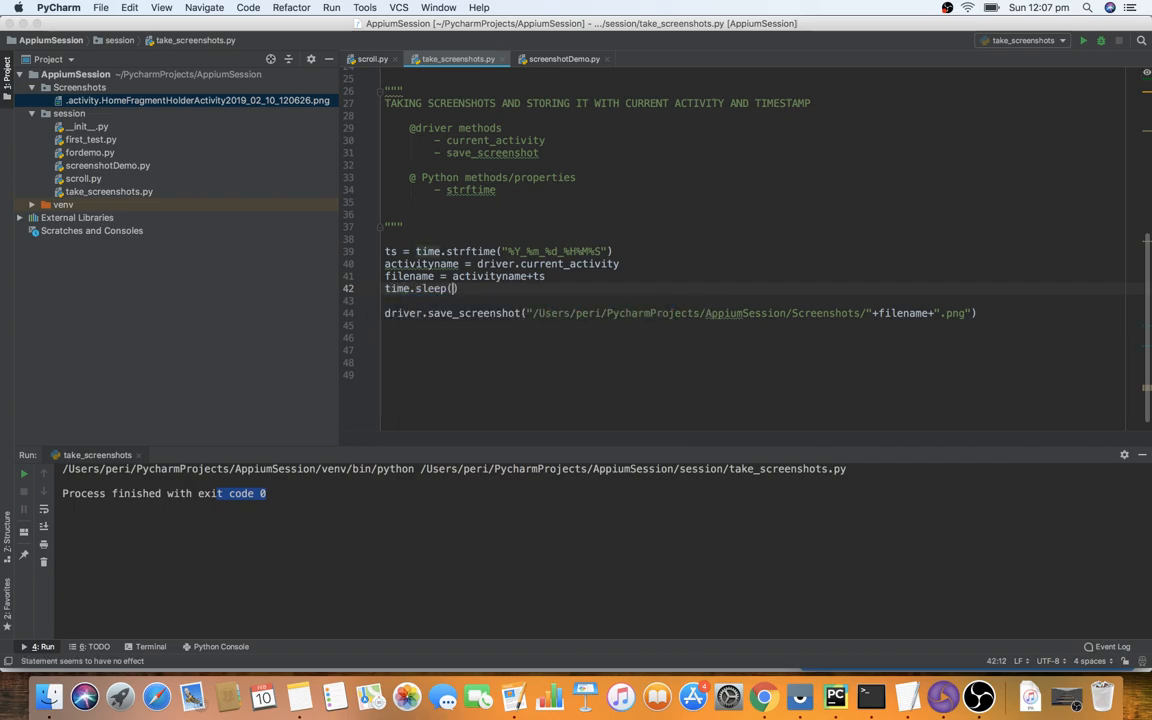
pyautogui.write('3')
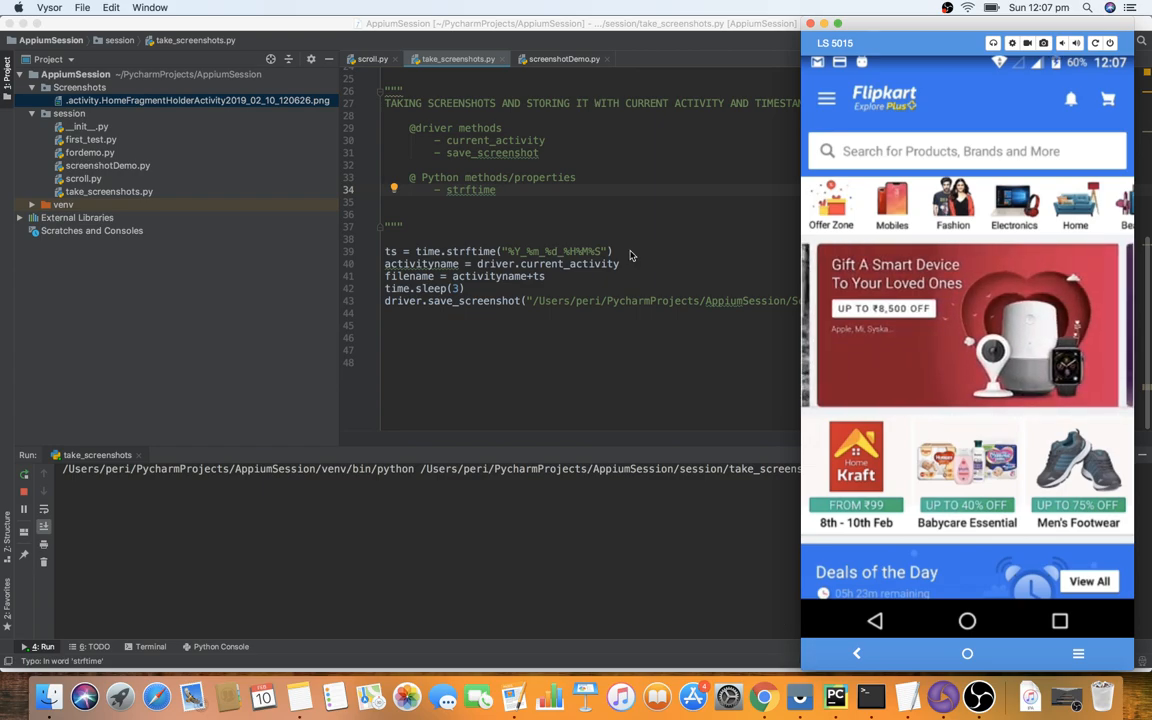
# Follow the rerun as Flipkart skips sign-up and loads home, saving screenshot 120737
pyautogui.click(967, 620)
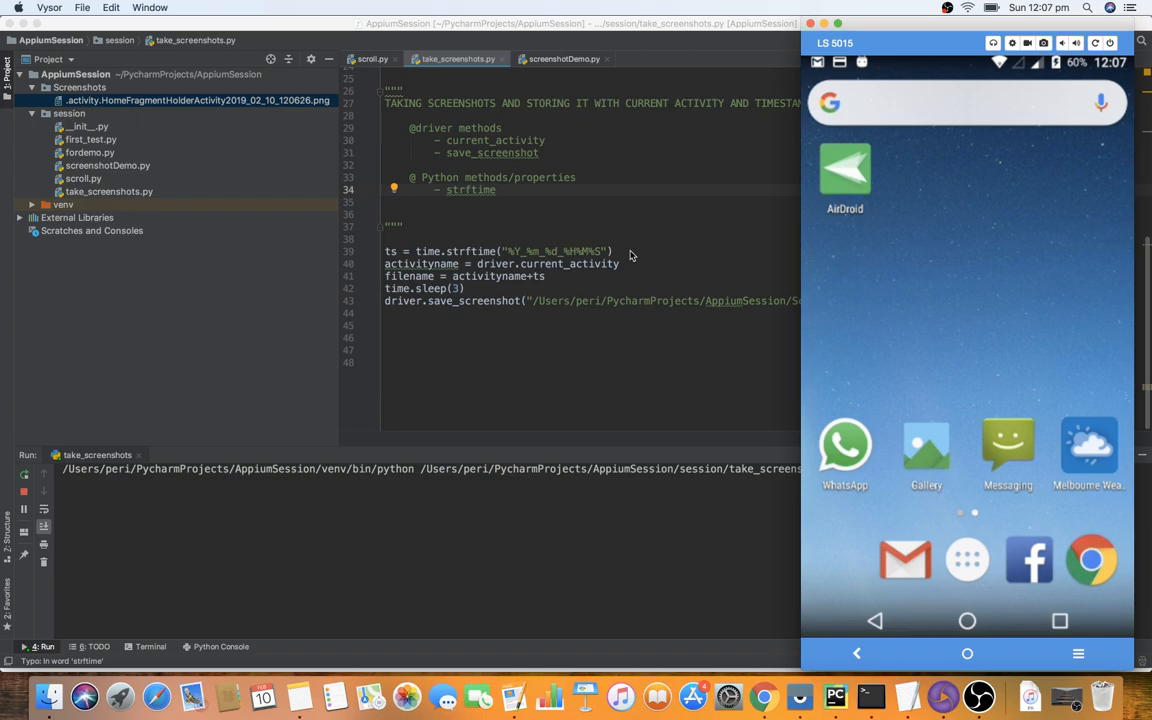
pyautogui.click(1029, 560)
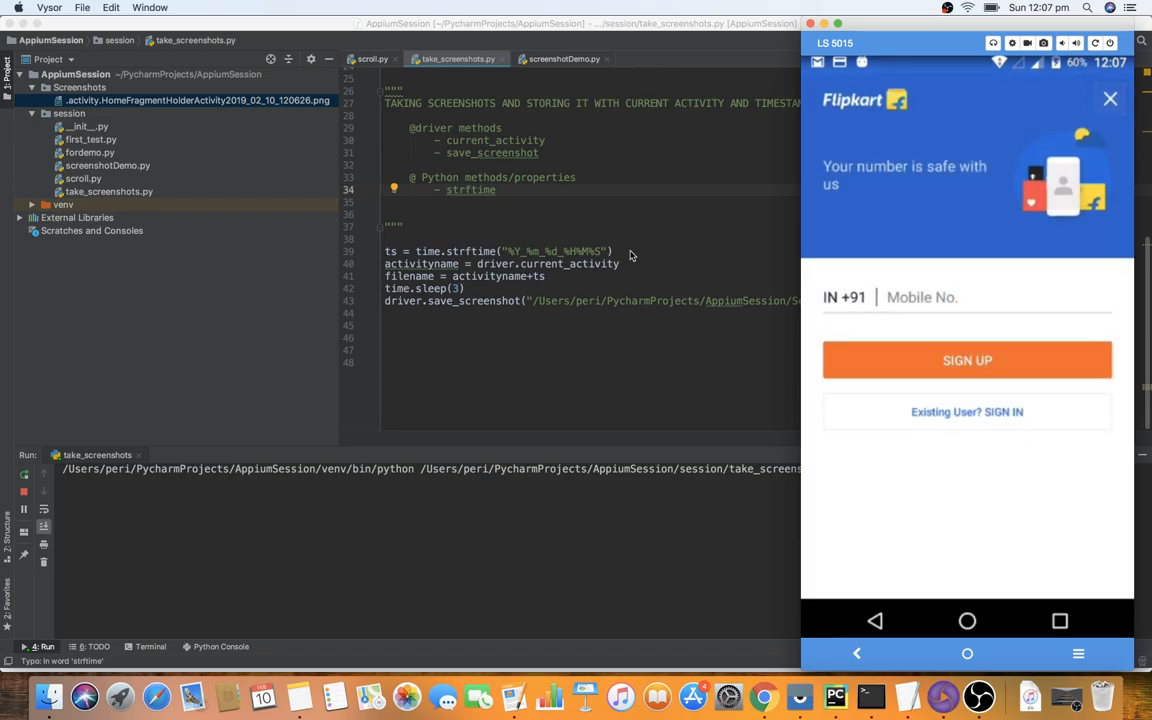
pyautogui.click(1109, 98)
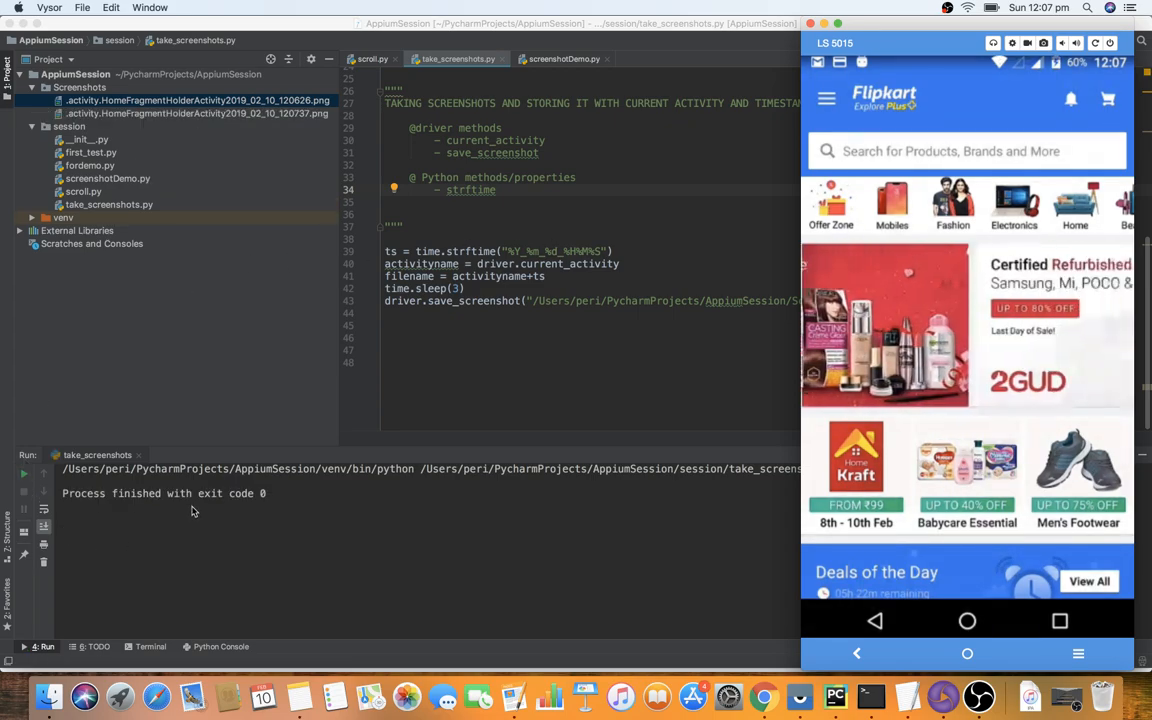
pyautogui.click(197, 113)
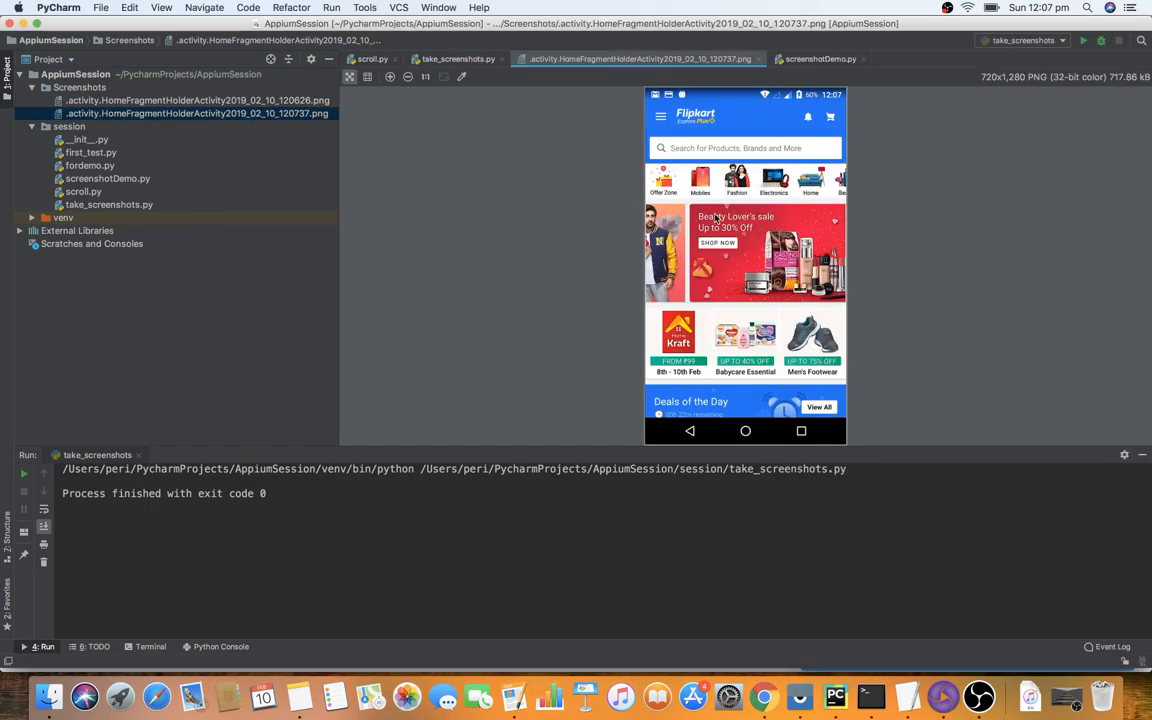
pyautogui.moveTo(573, 302)
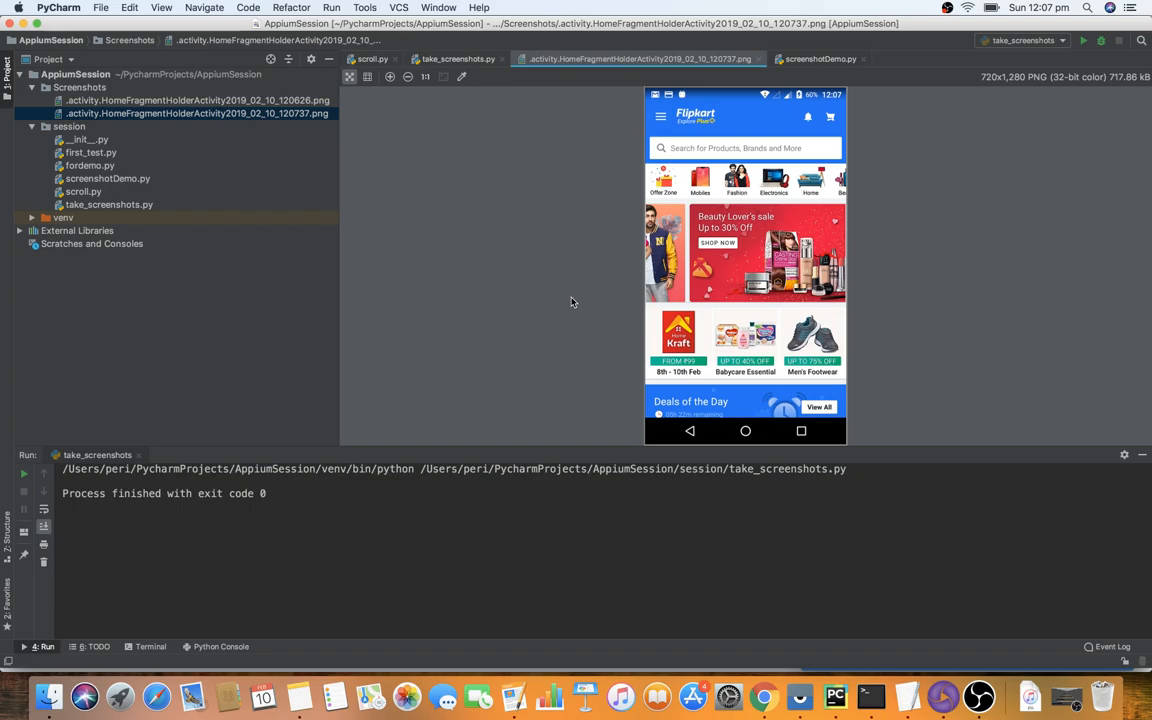
pyautogui.moveTo(755, 72)
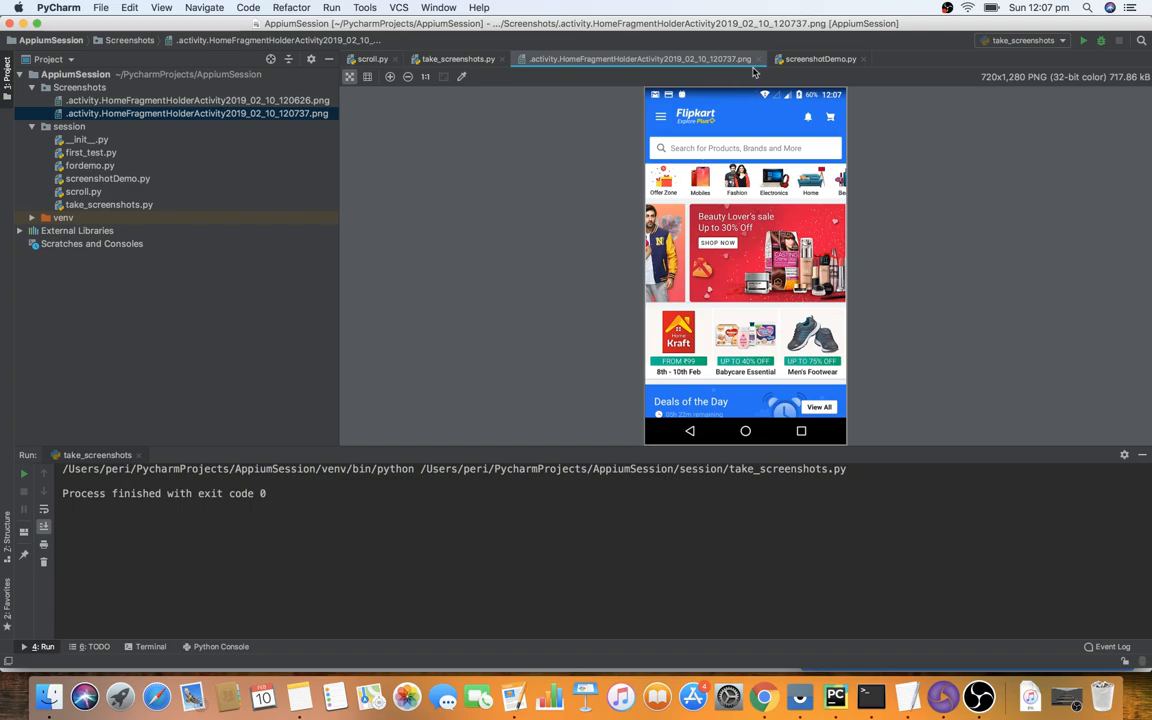
pyautogui.click(458, 58)
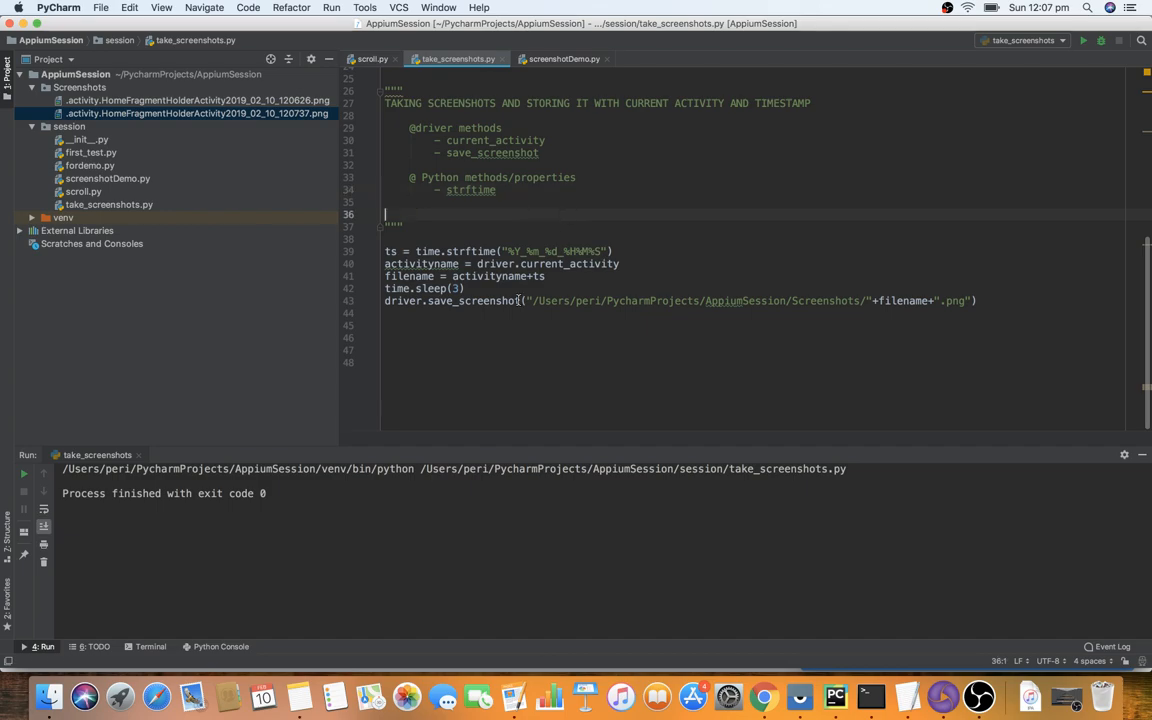